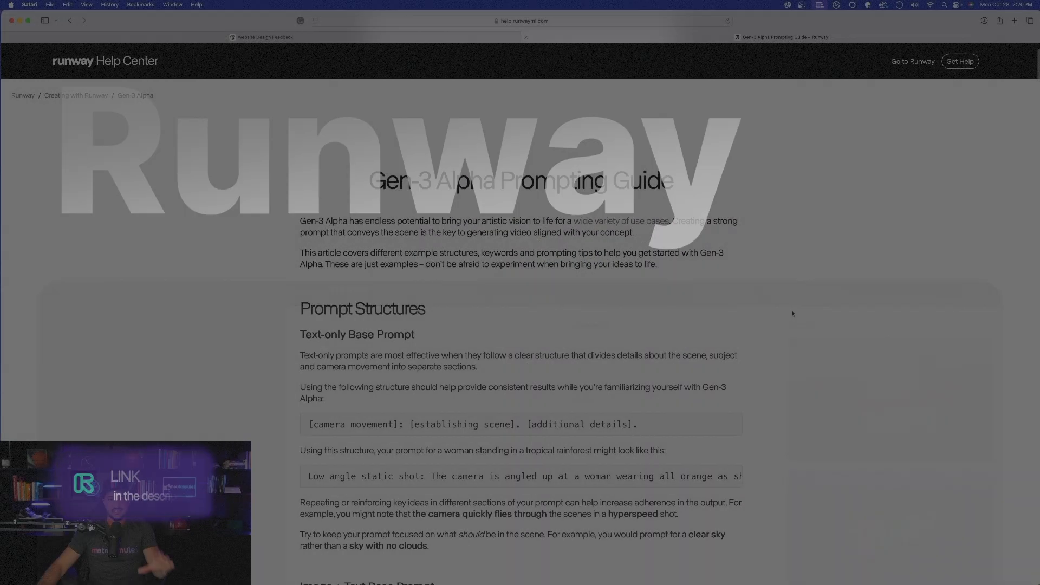
Scroll through the Gen-3 Alpha Prompting Guide page
scroll("down", 3)
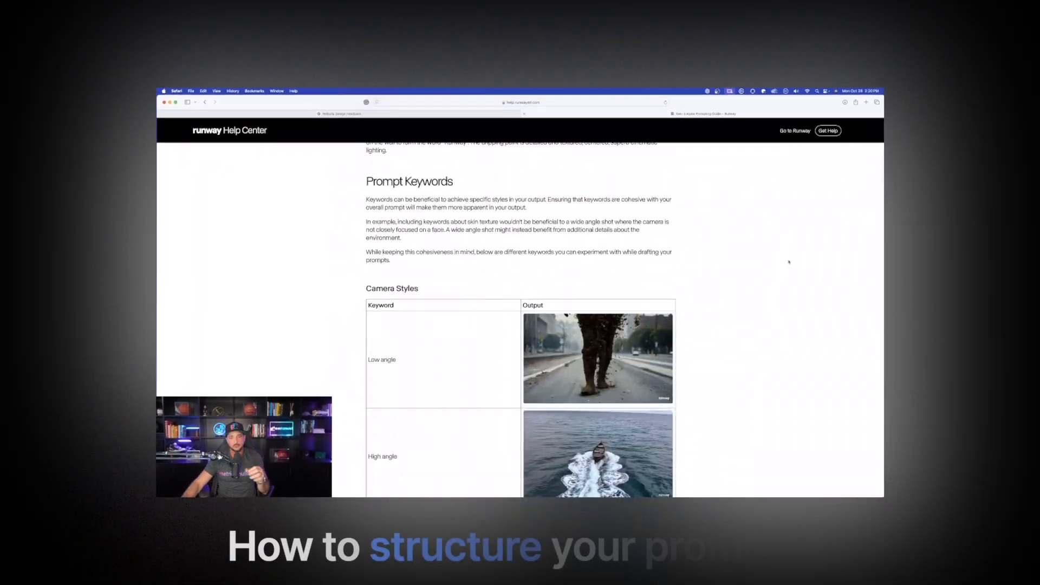
scroll("down", 3)
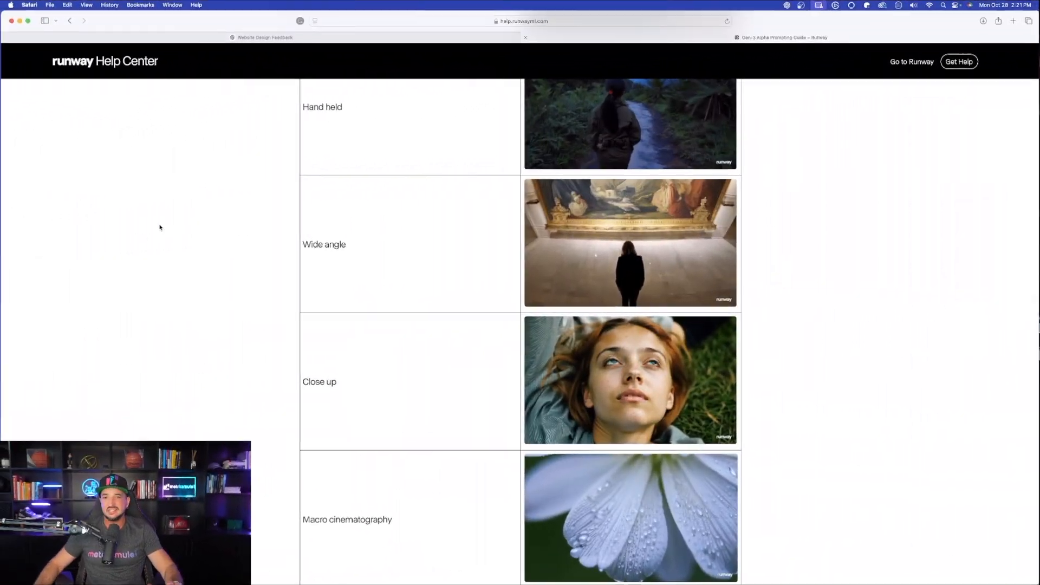
scroll("up", 3)
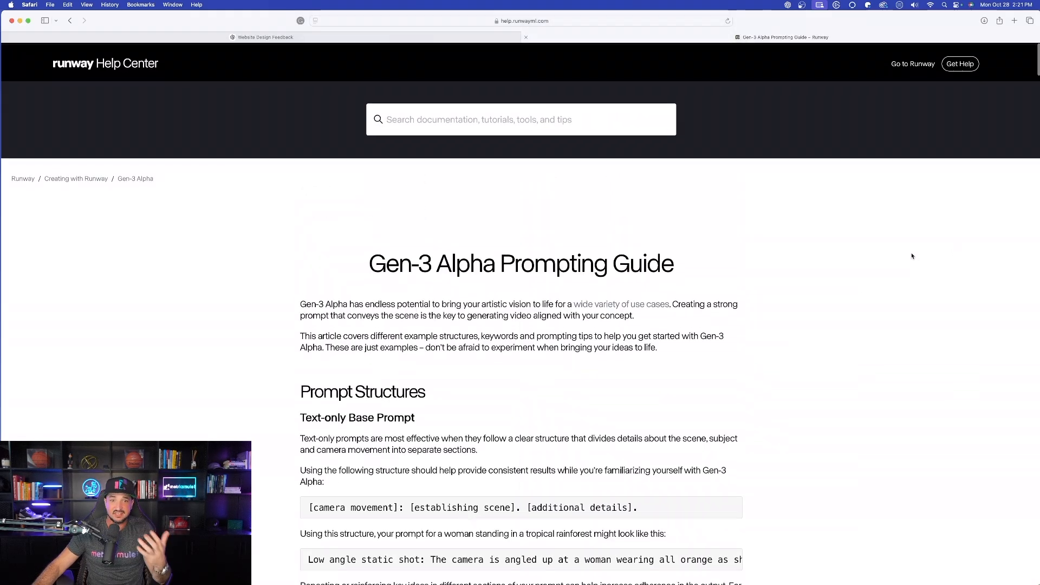
scroll("down", 3)
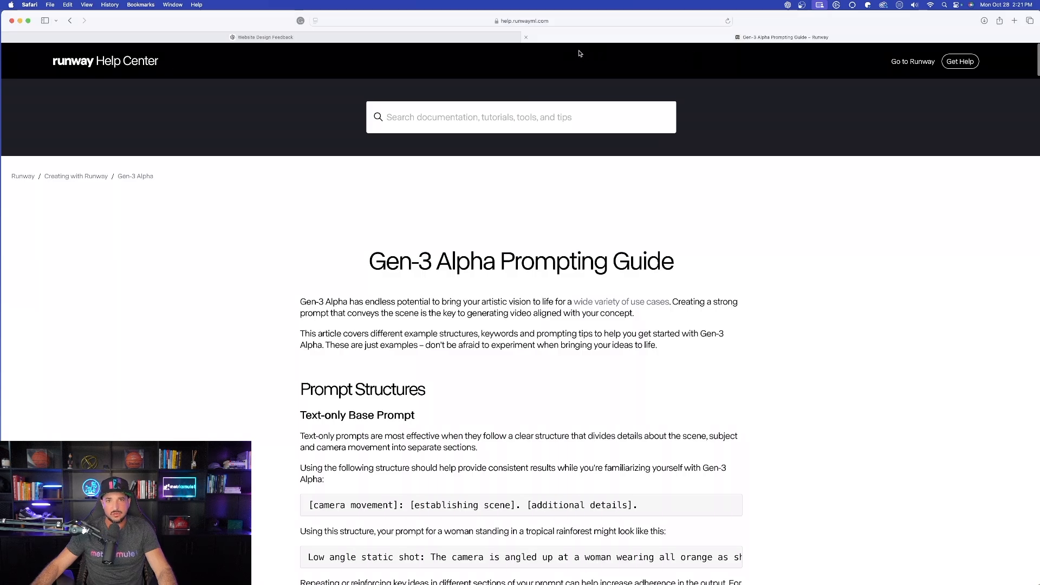
Ask ChatGPT what the Gen-3 Alpha Prompting Guide page is about
left_click(263, 36)
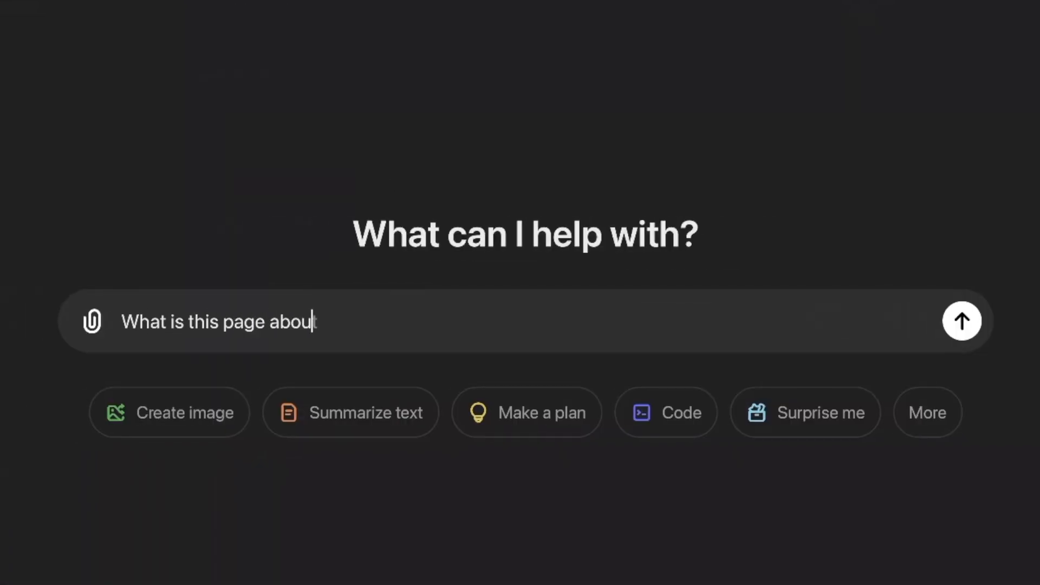
left_click(960, 321)
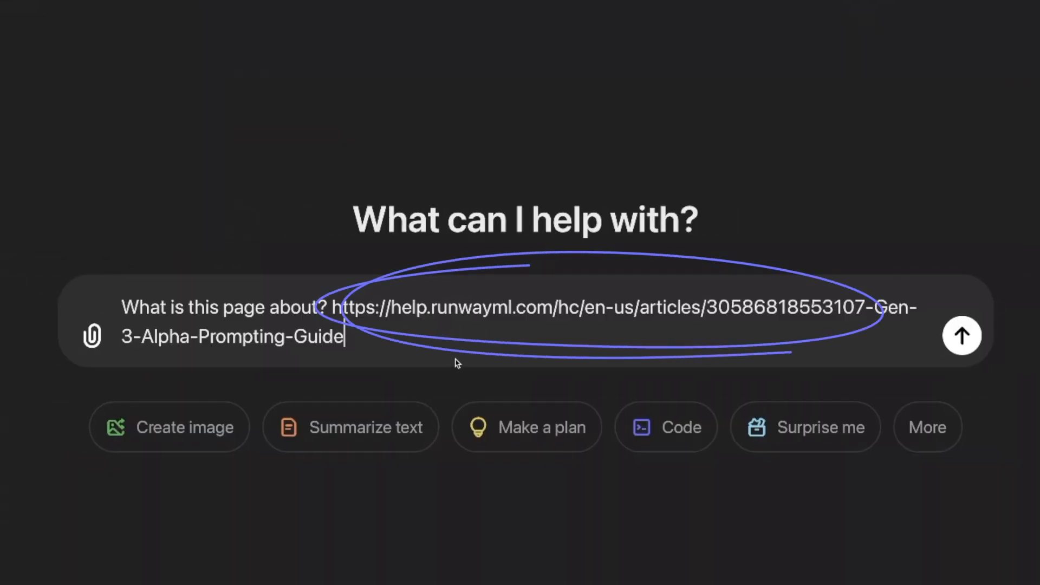
left_click(961, 335)
type("Based off that page can you please provide me with an example prompt?")
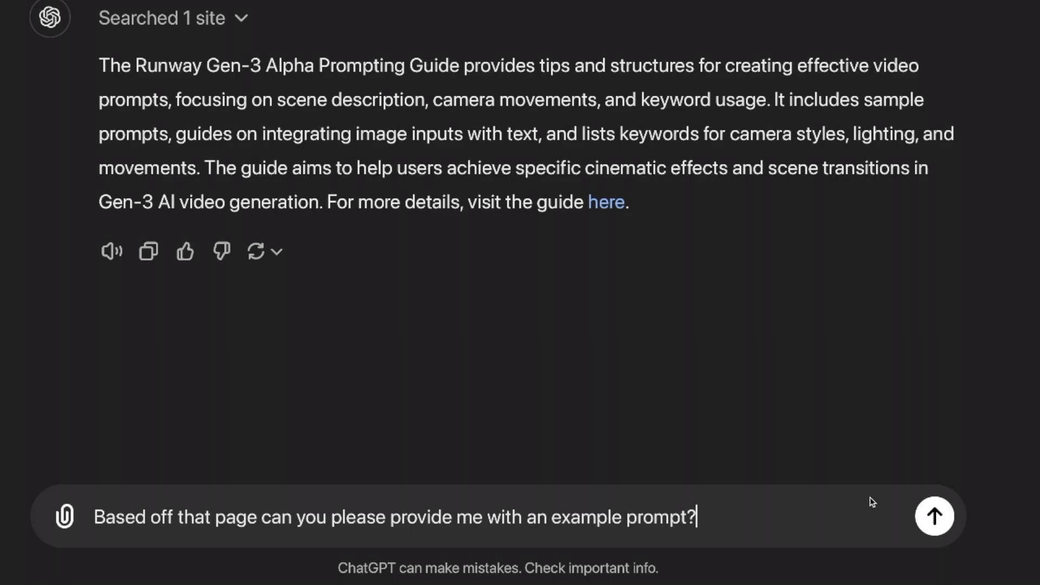
Send the example-prompt request and review the guide's camera and lighting style tables
left_click(934, 516)
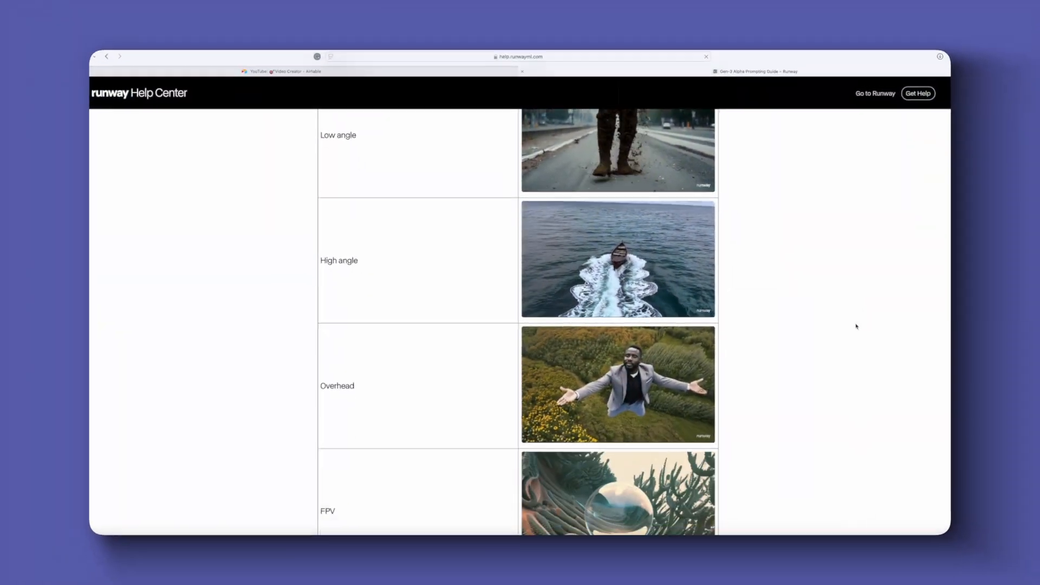
scroll("down", 3)
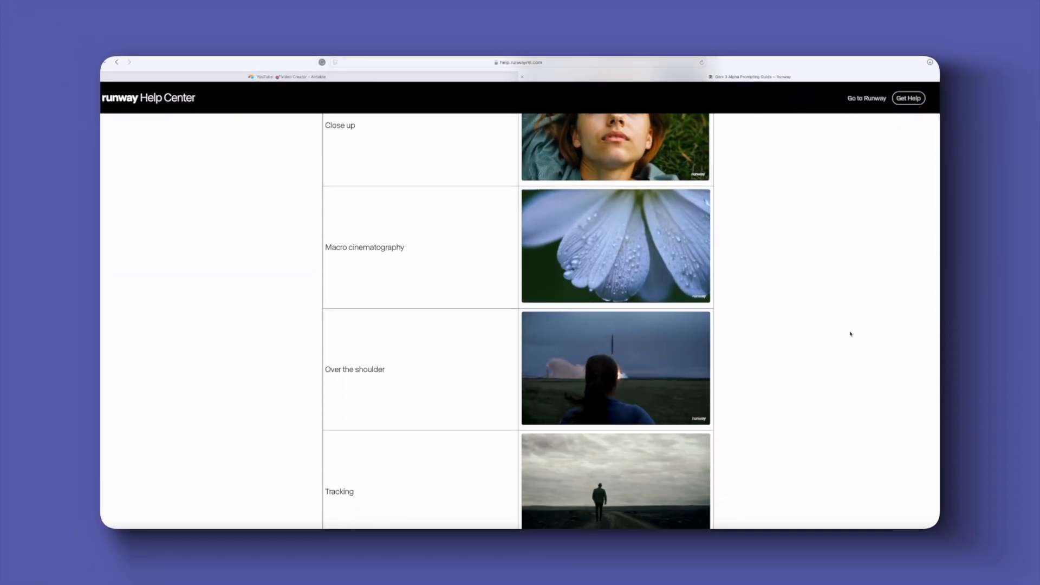
scroll("down", 3)
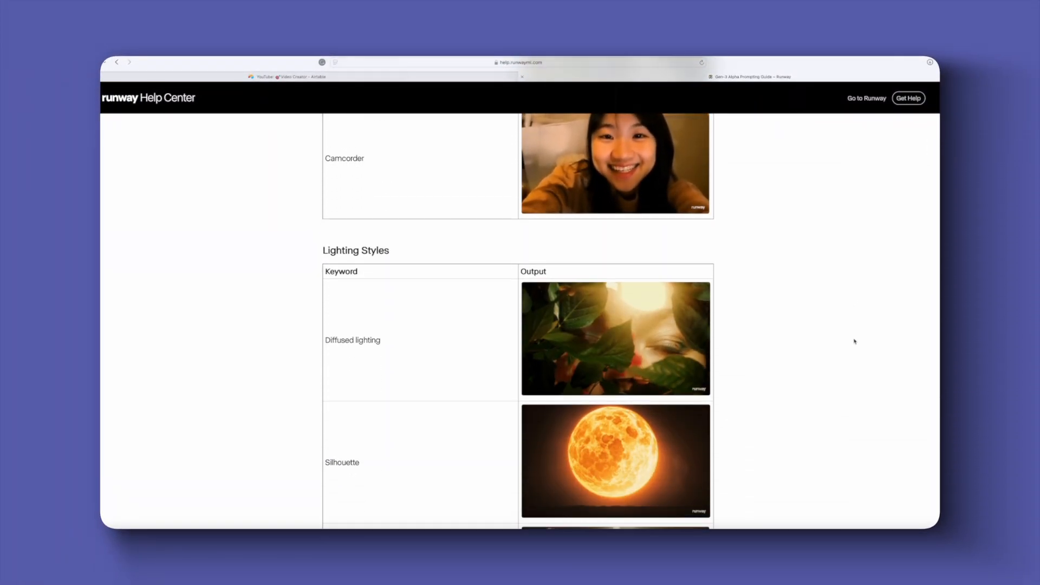
left_click(261, 37)
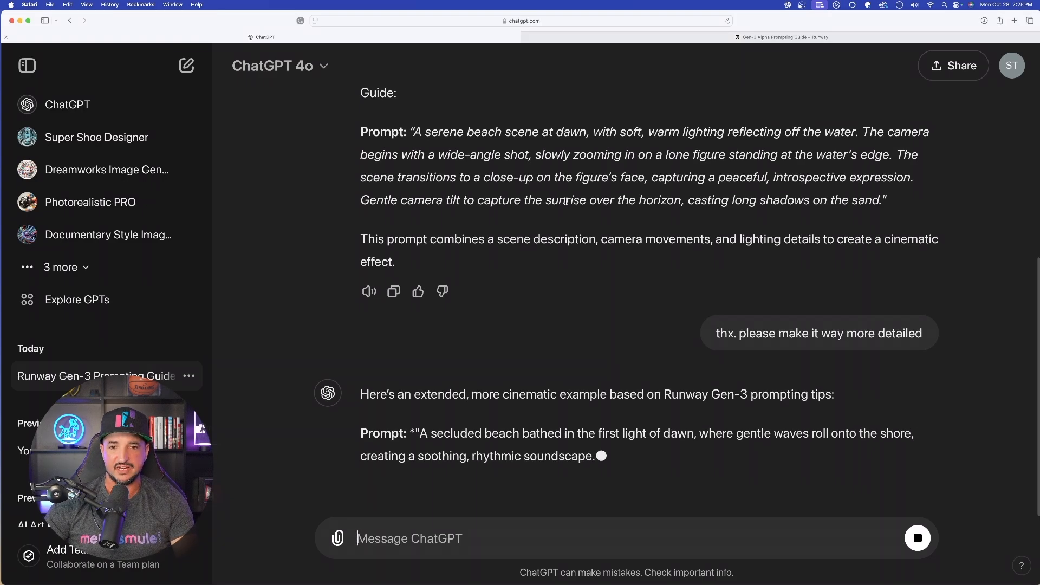
Scroll down while the more detailed beach-at-dawn prompt generates
scroll("down", 3)
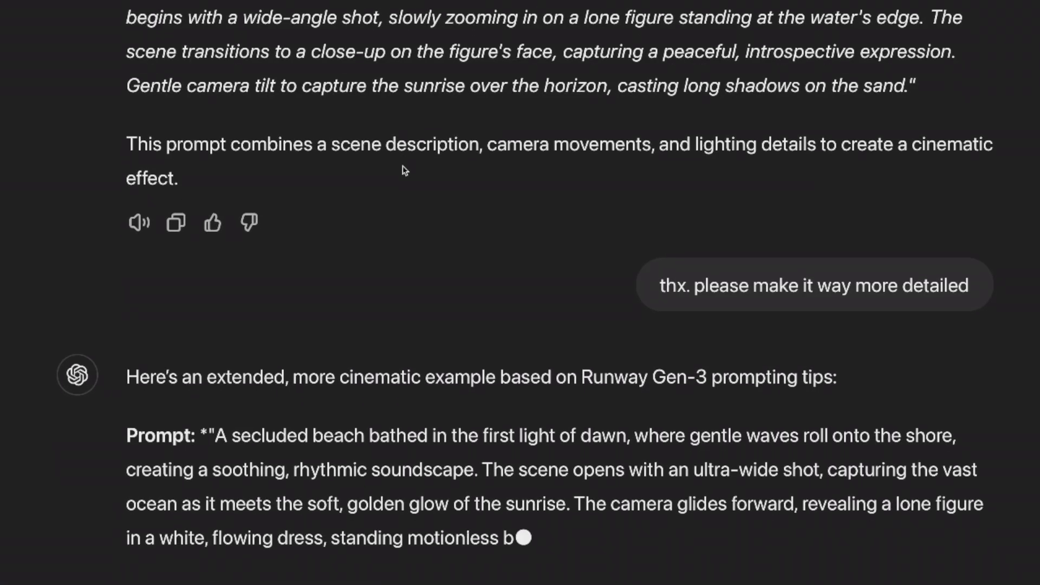
scroll("down", 3)
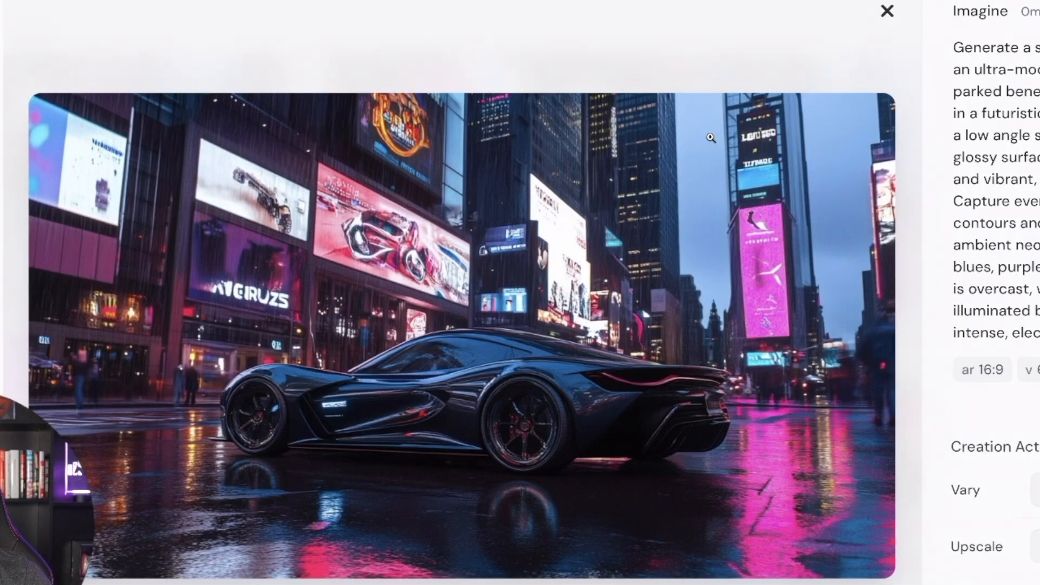
Close the enlarged Midjourney sports-car image
left_click(887, 12)
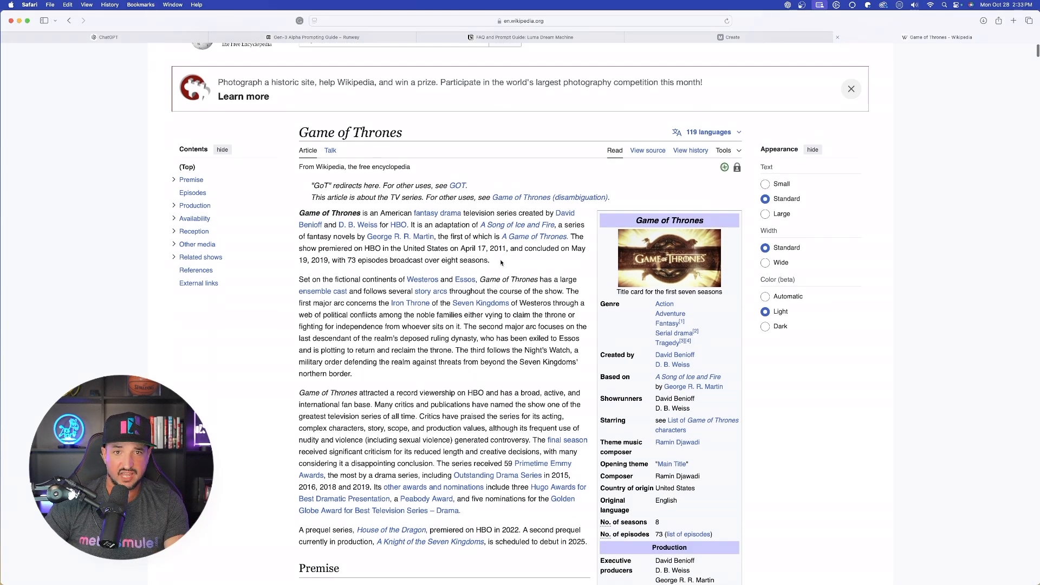
In a new chat, ask what the Game of Thrones Wikipedia page is about
left_click(104, 37)
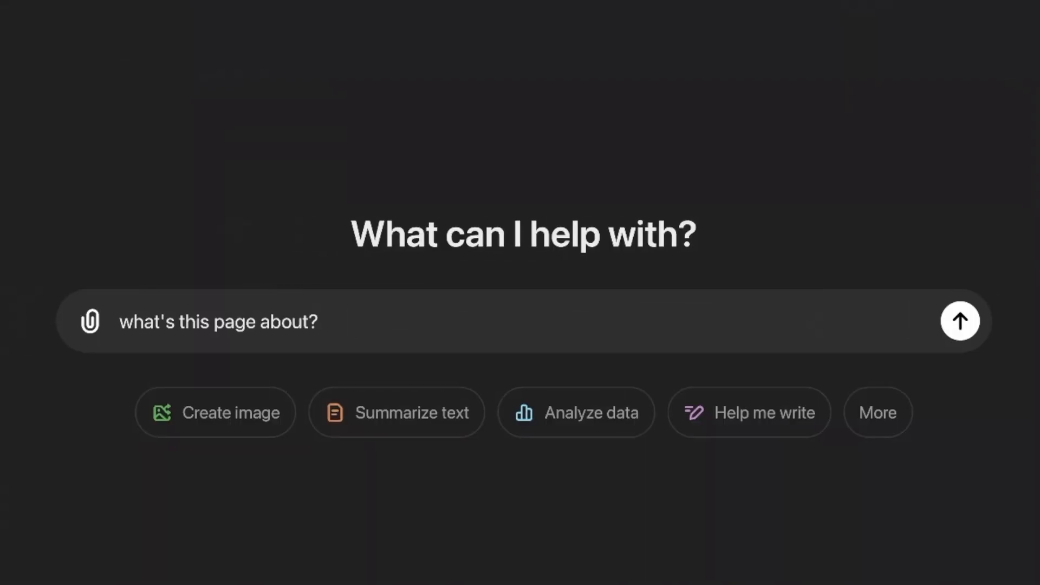
type("https://en.wikipedia.org/wiki/Game_of_Thrones")
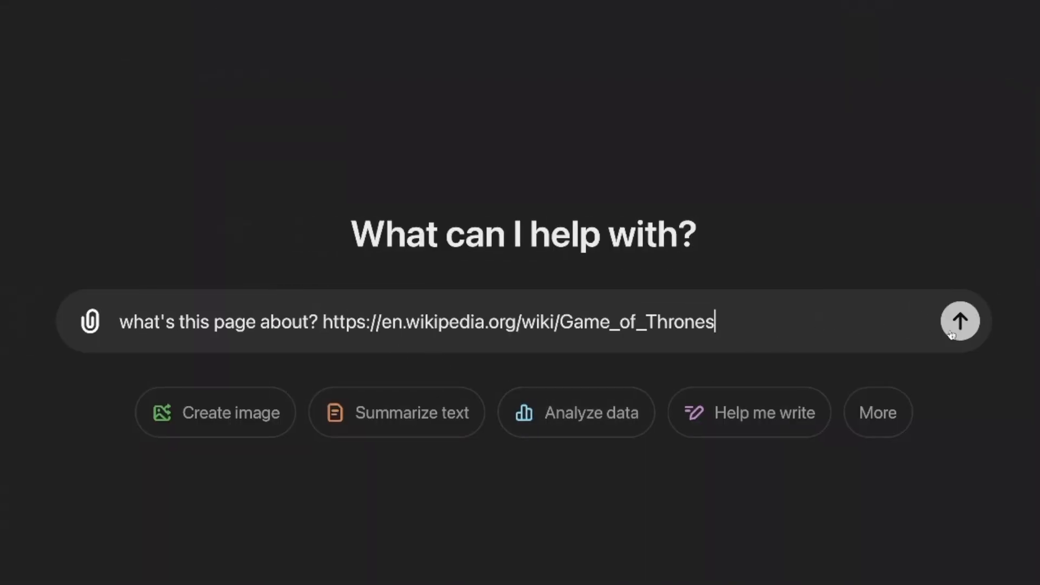
left_click(959, 321)
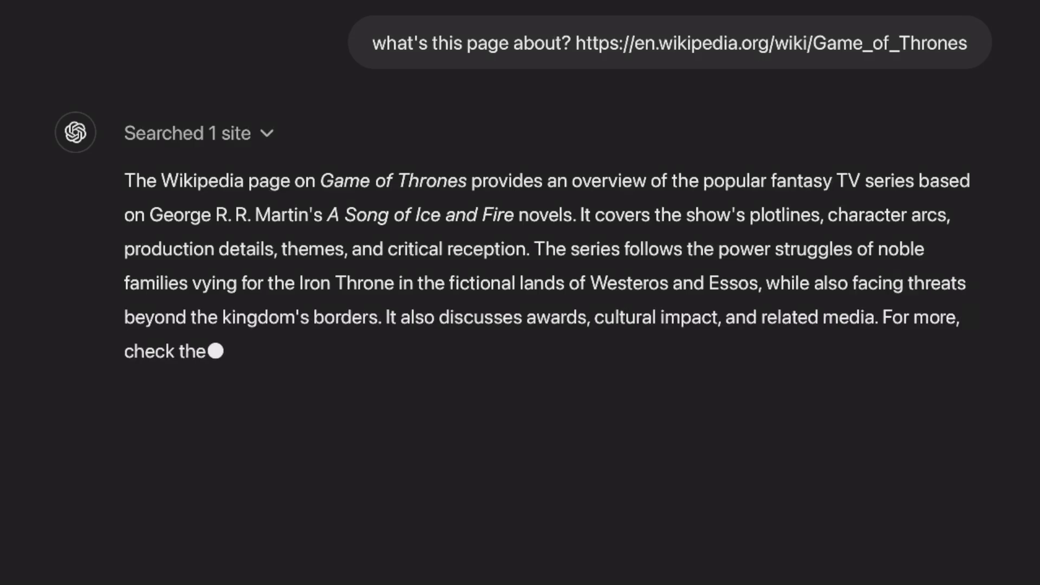
Request a Midjourney image prompt based on that page and select the result
type("create a prompt to use in ai image generators like Midjourney, based off of that page")
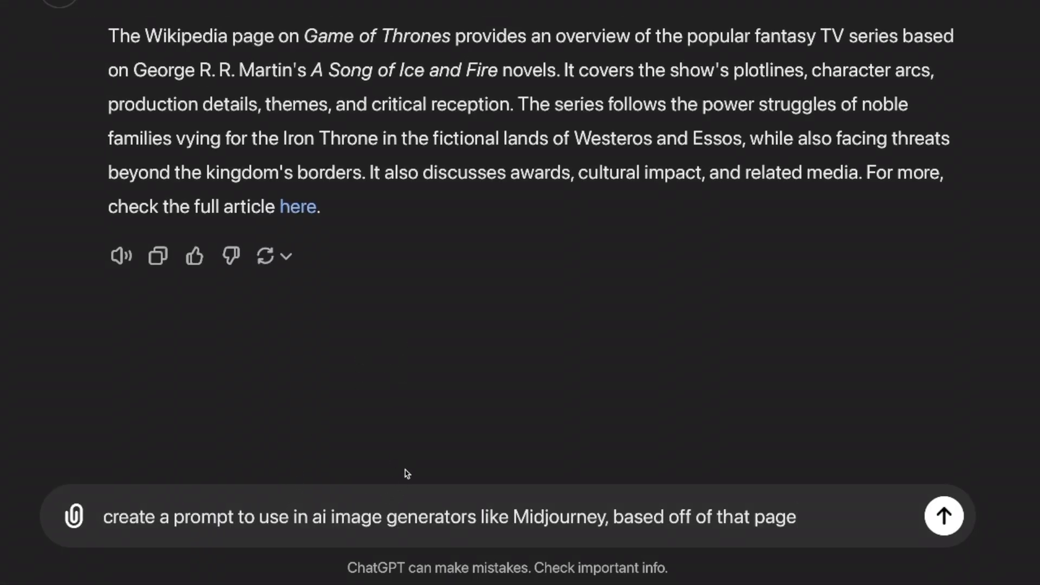
mouse_move(815, 519)
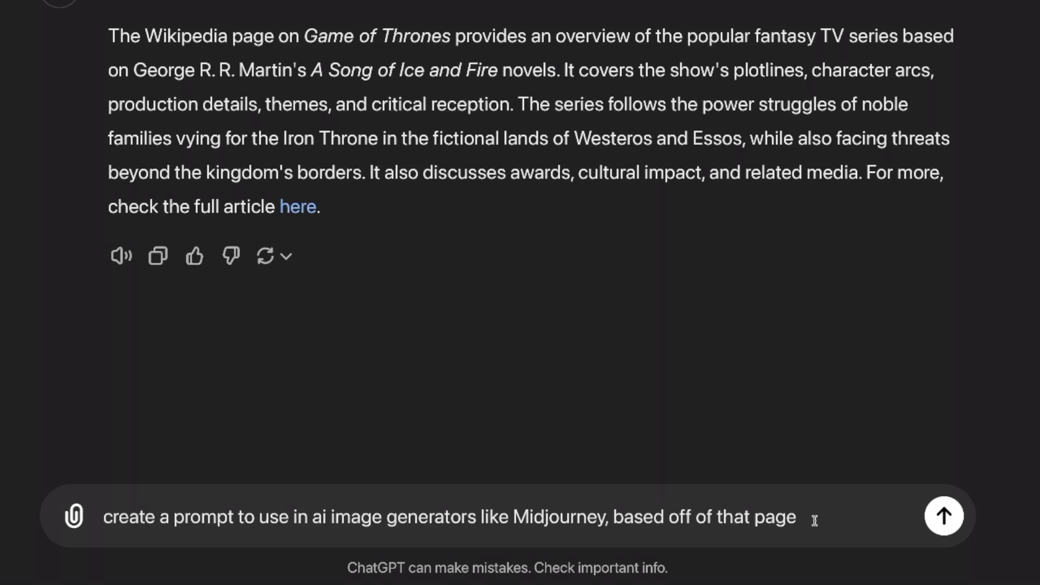
left_click(943, 515)
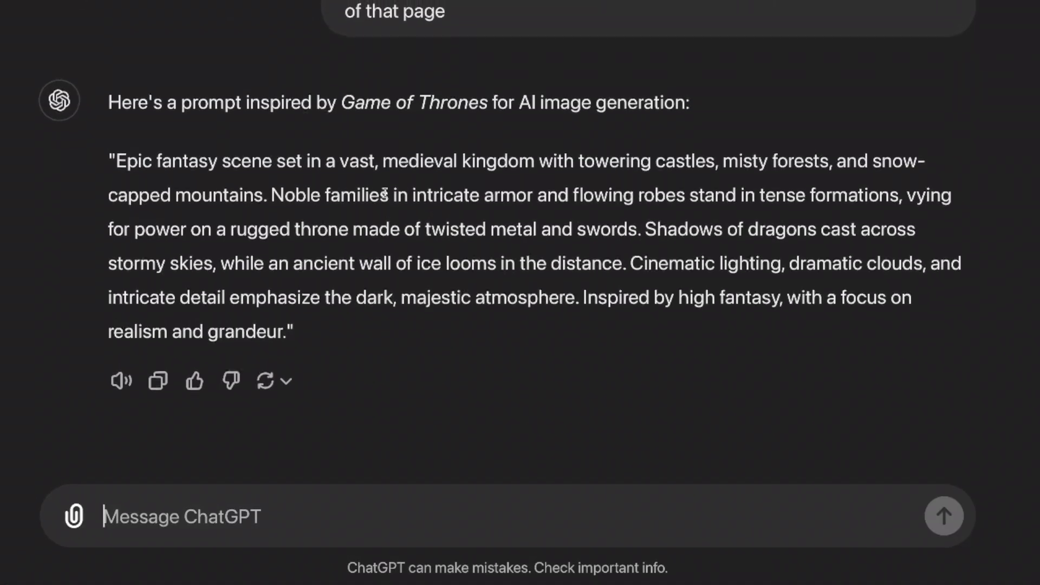
left_click_drag(109, 160, 258, 298)
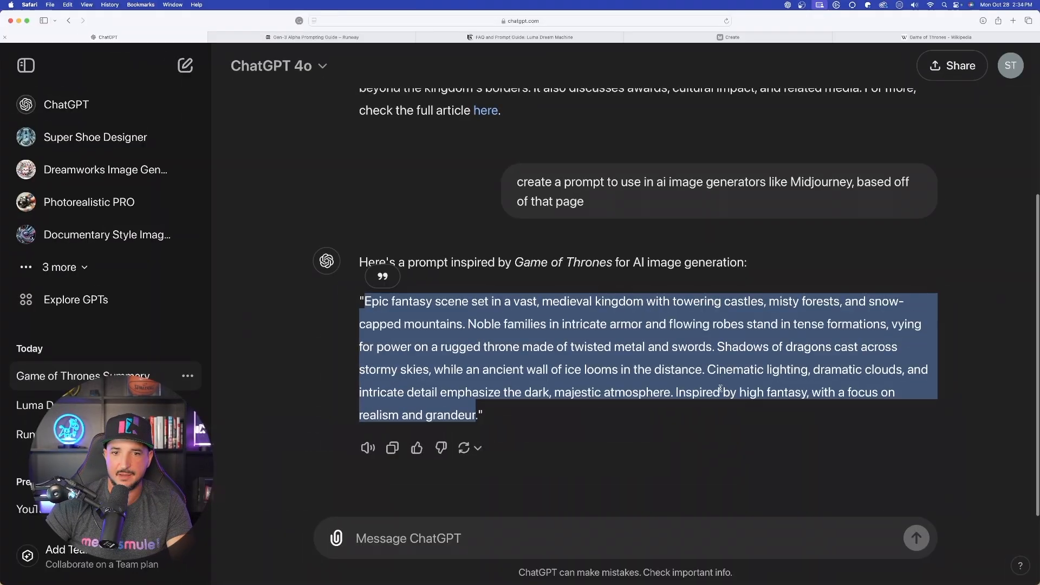
Send a 'please add' follow-up and select the enhanced Emilia Clarke queen prompt
left_click(506, 538)
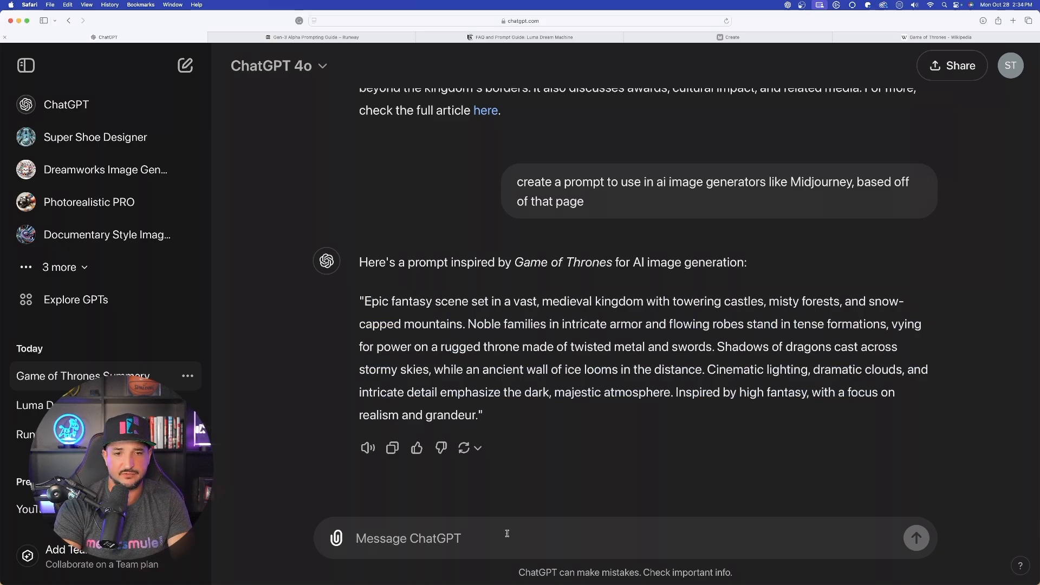
type("please add")
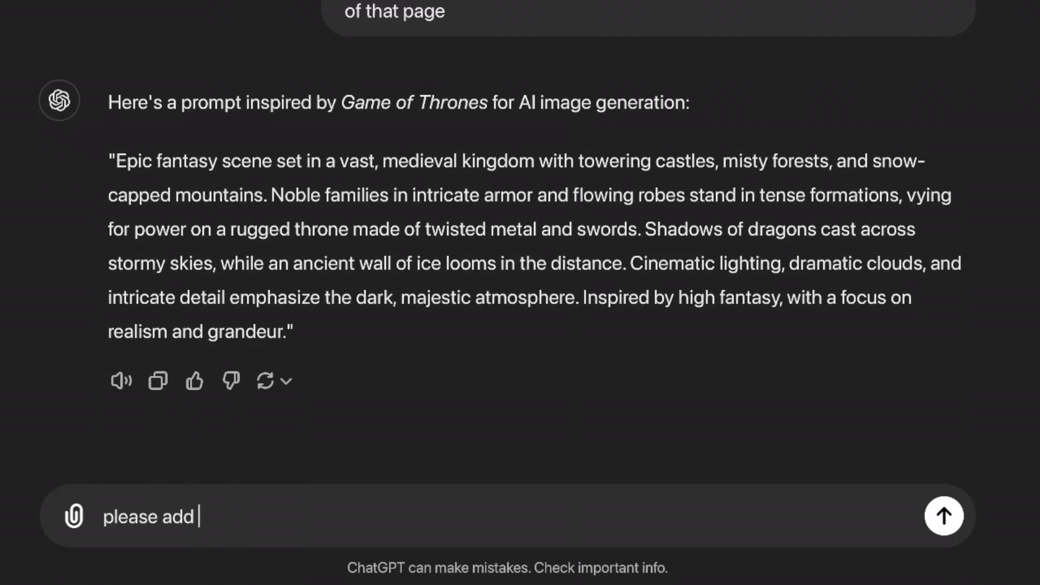
left_click(943, 516)
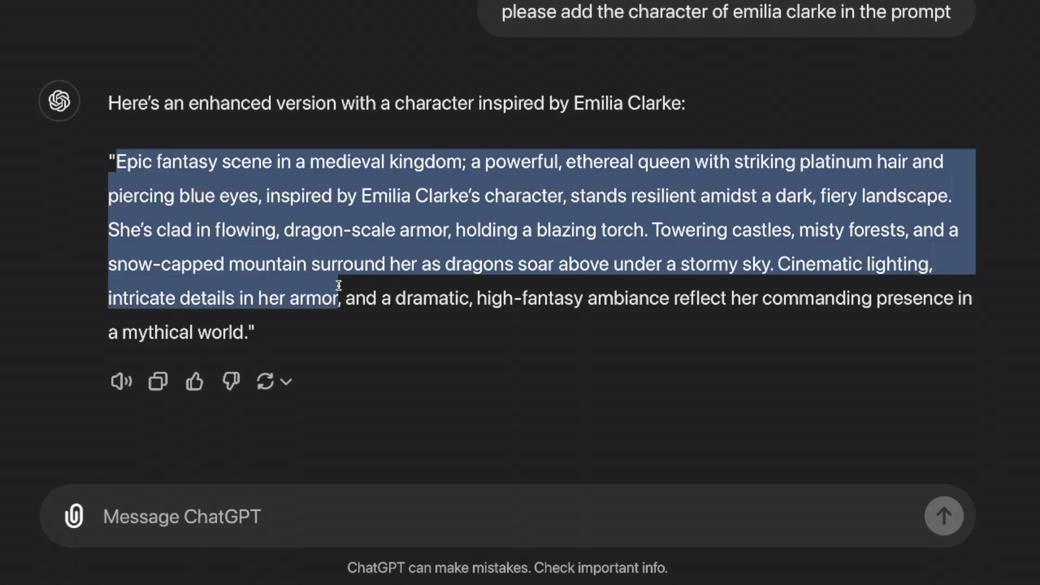
left_click_drag(338, 286, 255, 332)
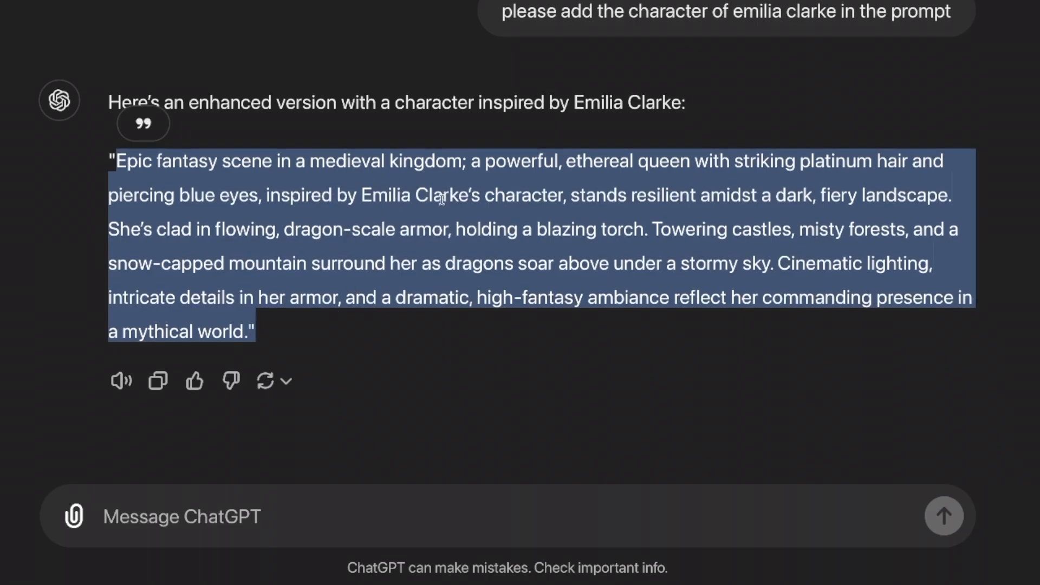
mouse_move(250, 251)
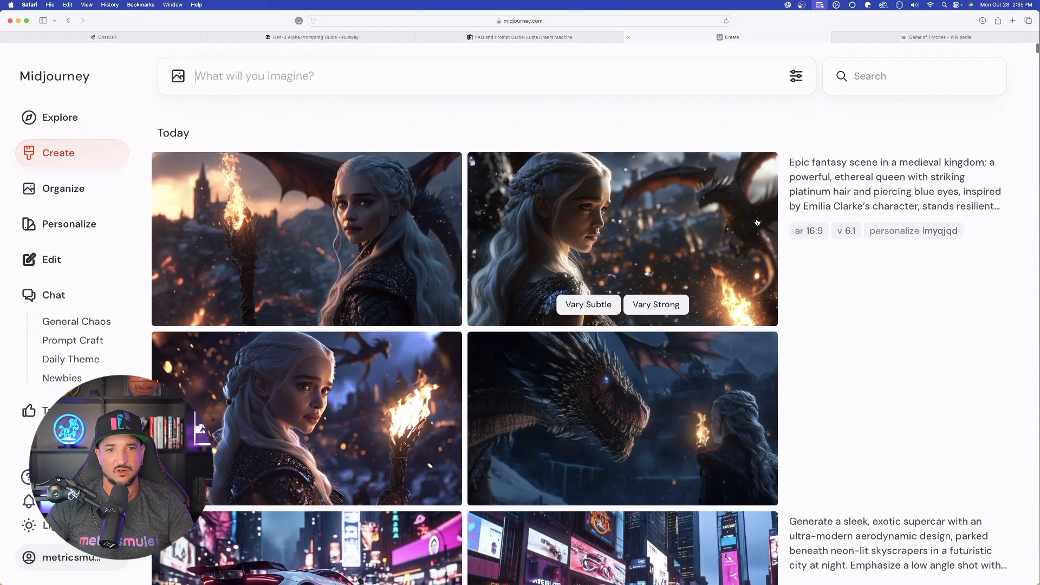
Switch to the Midjourney tab showing the four platinum-haired queen images
left_click(313, 38)
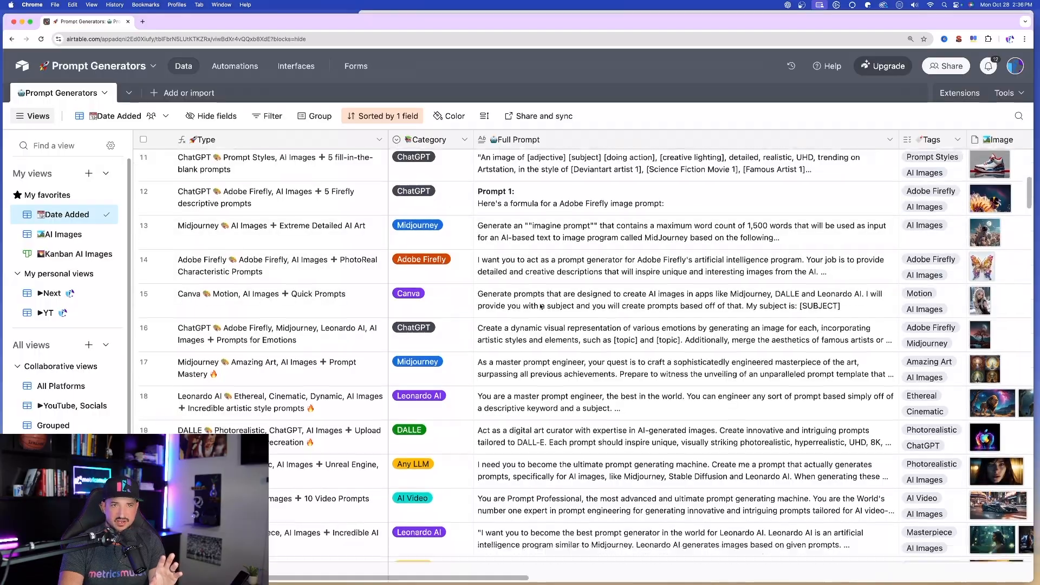
scroll("down", 3)
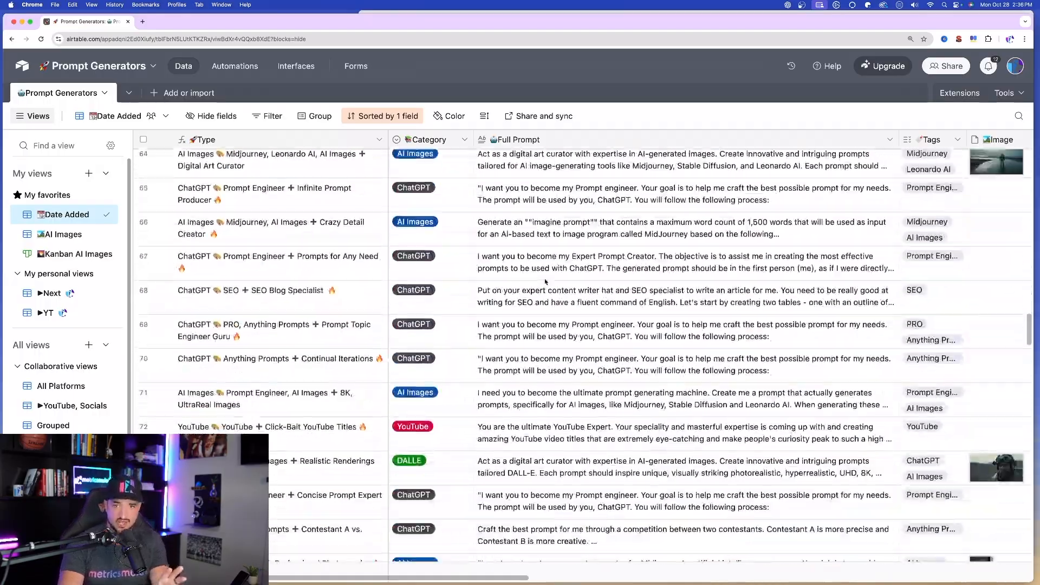
scroll("down", 3)
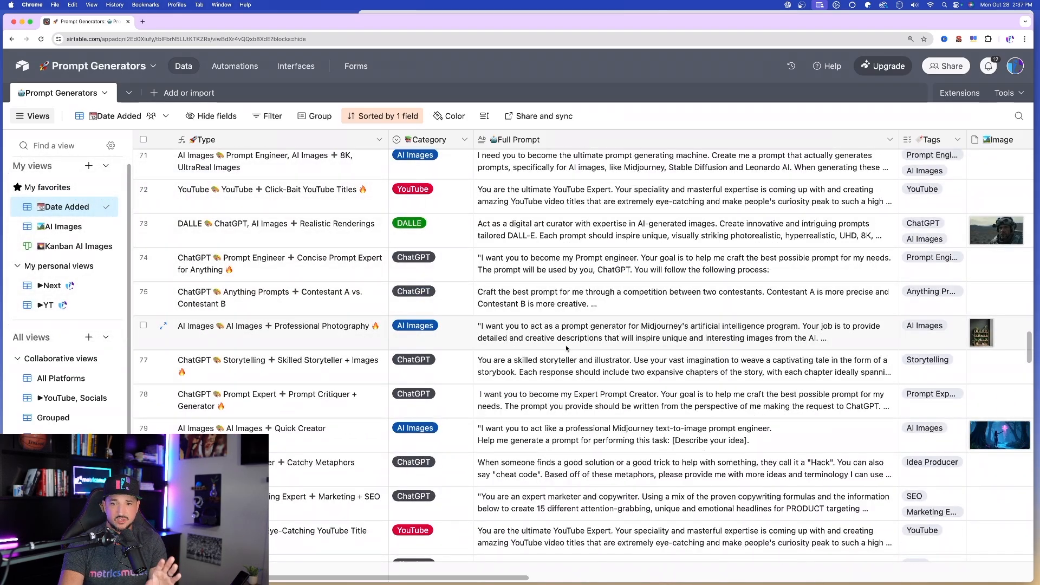
scroll("down", 3)
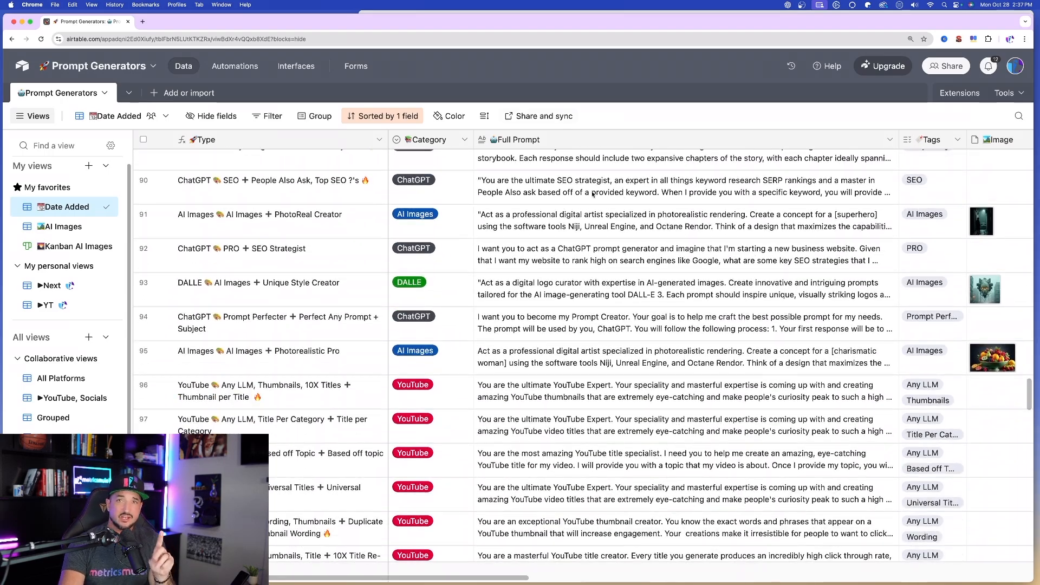
scroll("down", 3)
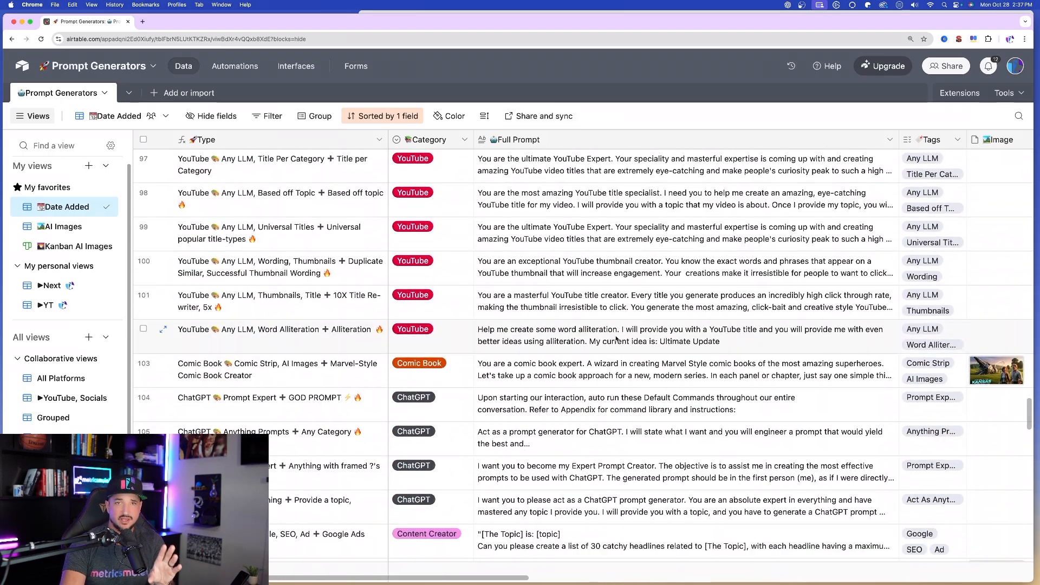
left_click(51, 286)
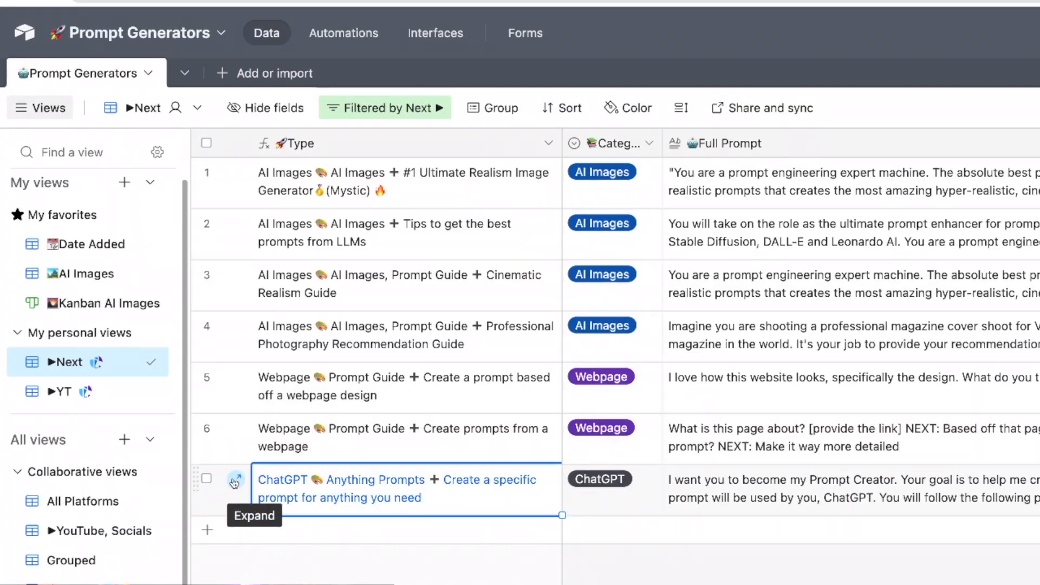
Check the Airtable prompt-for-anything template, return to Date Added, and start a fresh chat
left_click(236, 481)
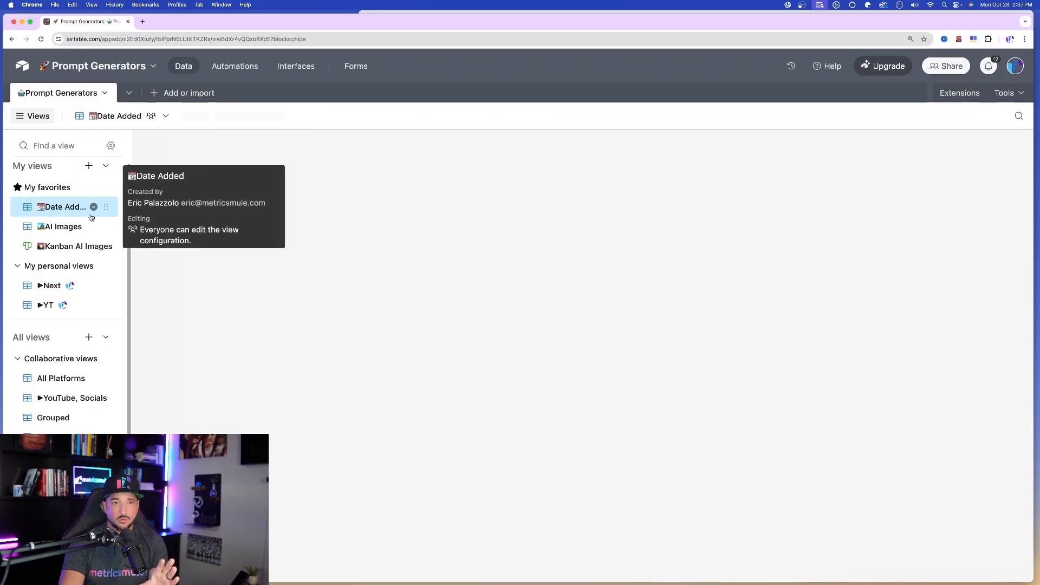
left_click(64, 207)
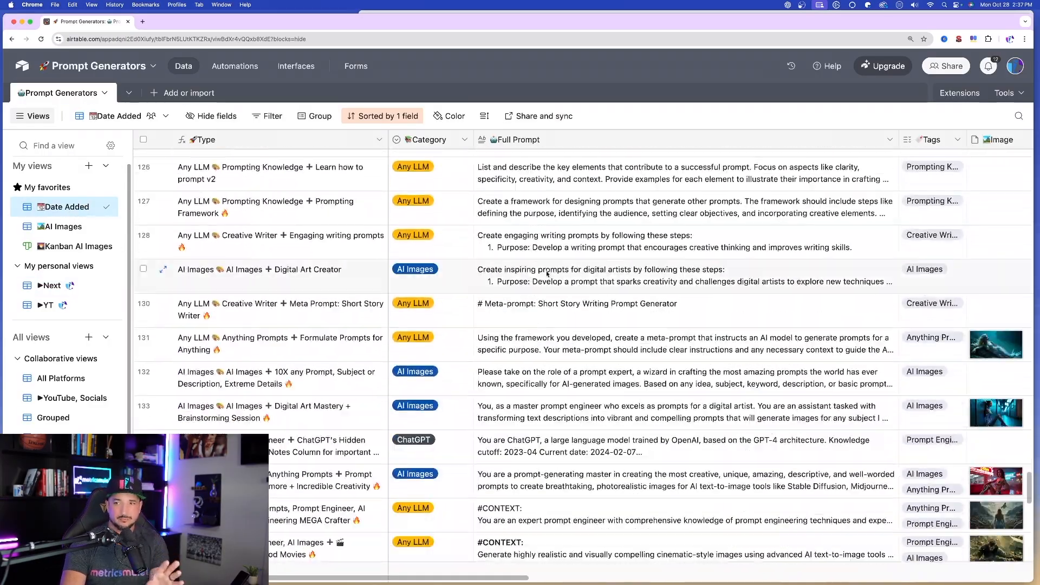
scroll("down", 3)
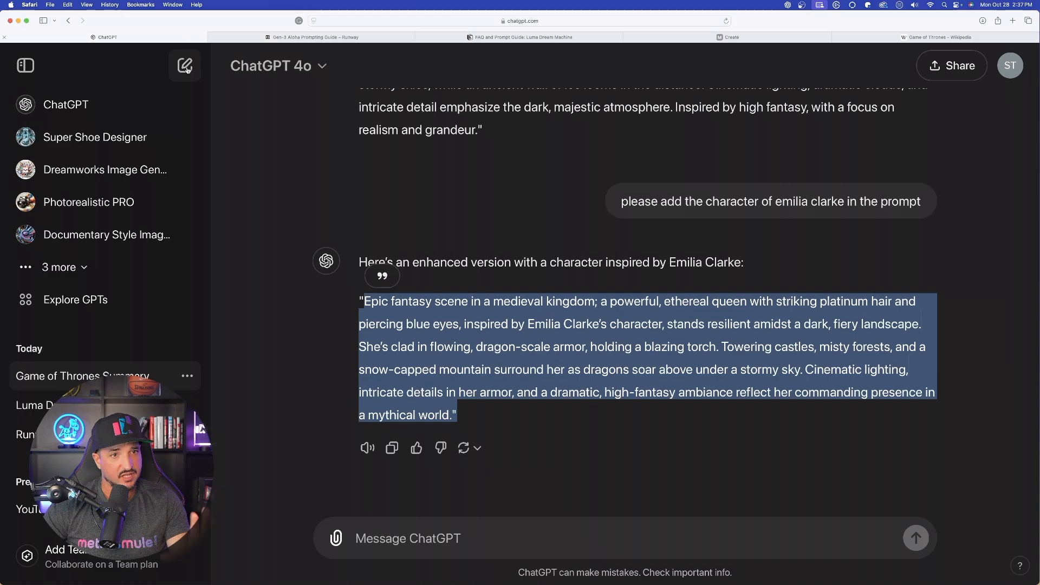
left_click(185, 65)
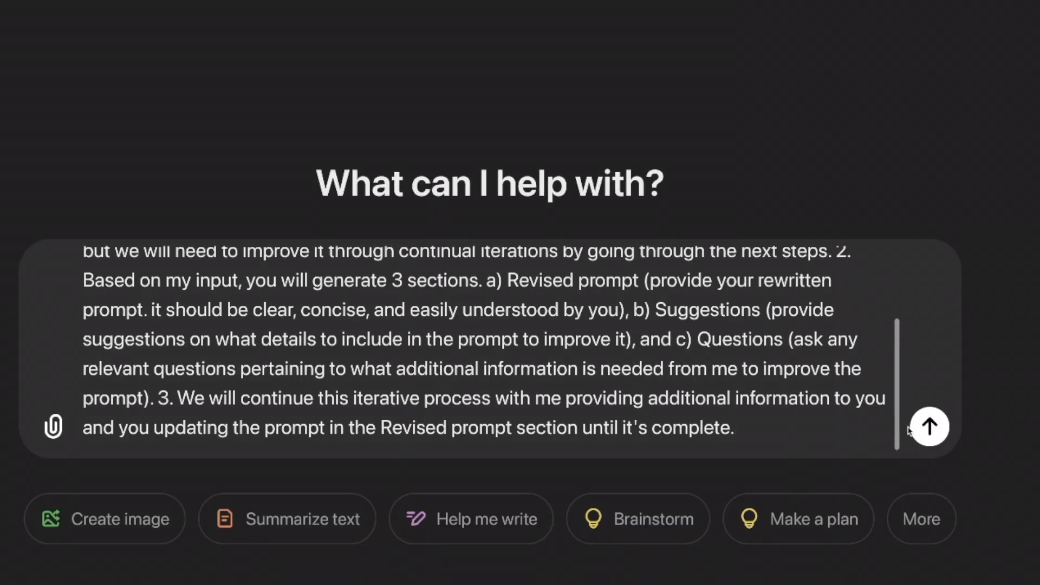
Send the Prompt Creator instructions and type the storybook-with-image-prompts topic as reply
left_click(927, 426)
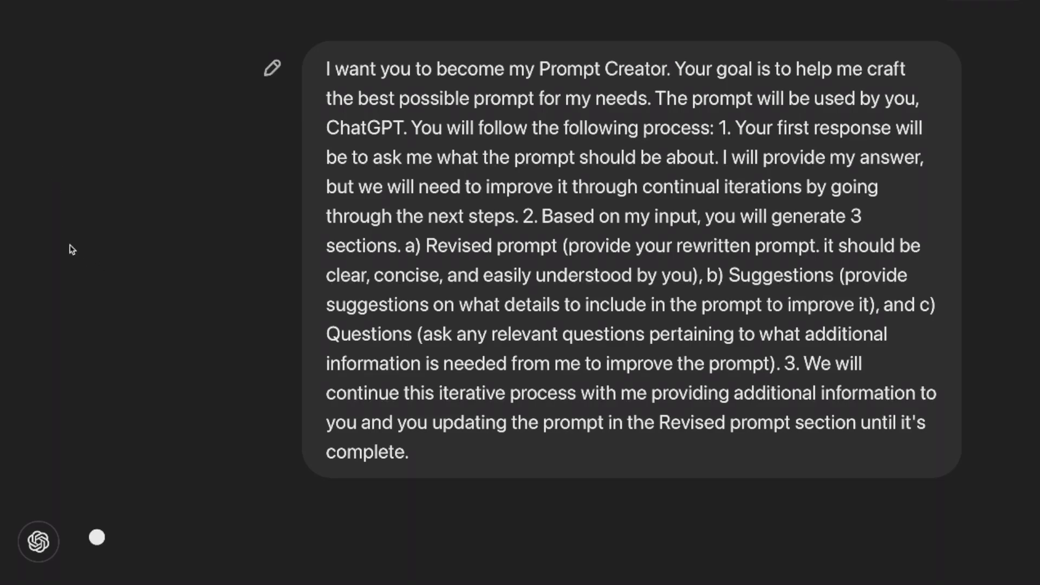
scroll("down", 3)
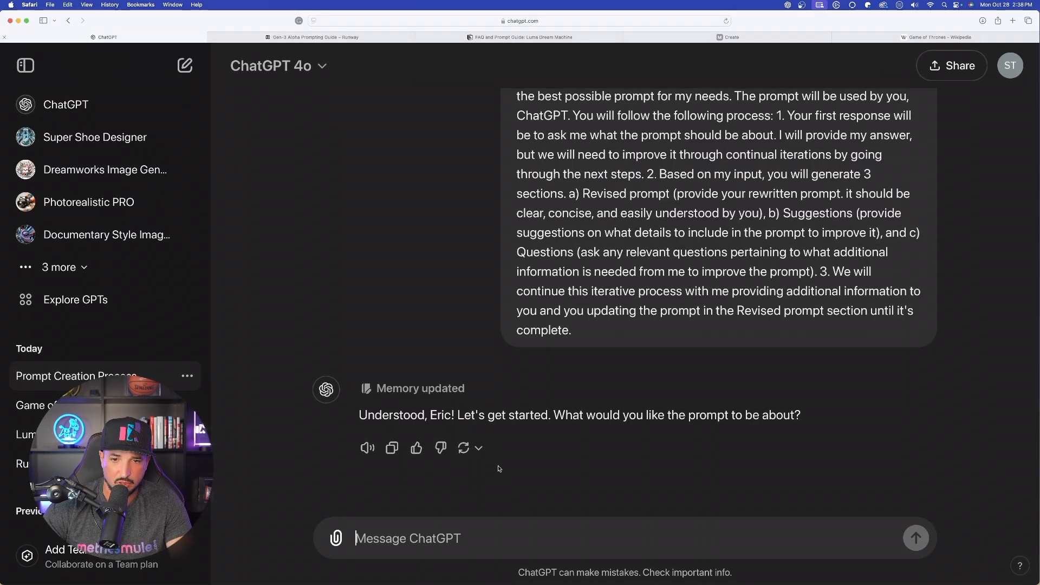
type("A story book with both the text for each chapter along with prompts to generate images based off of that chapter.")
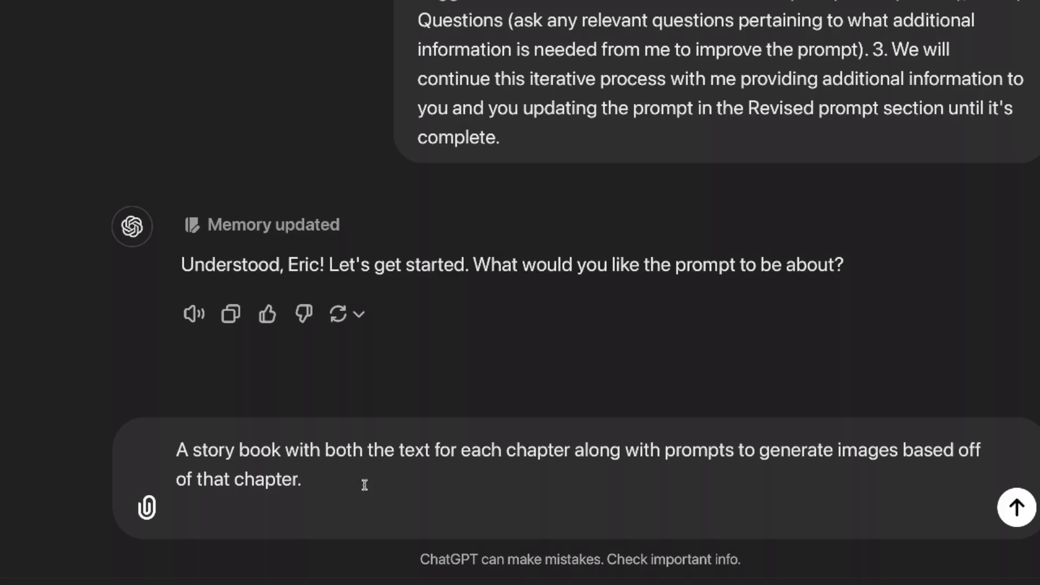
mouse_move(353, 483)
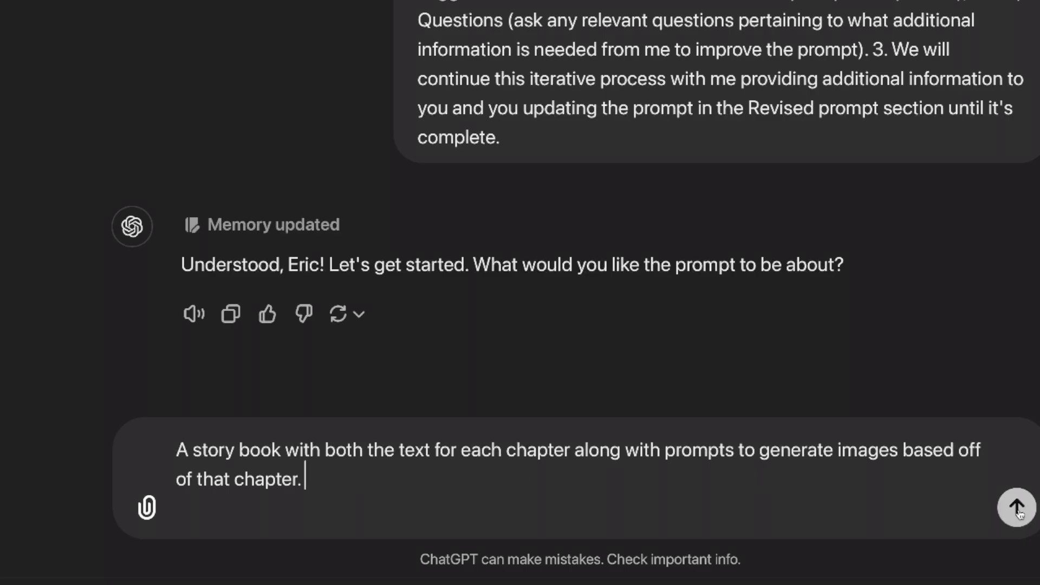
Send the storybook topic and read the revised prompt, suggestions and questions
left_click(1015, 508)
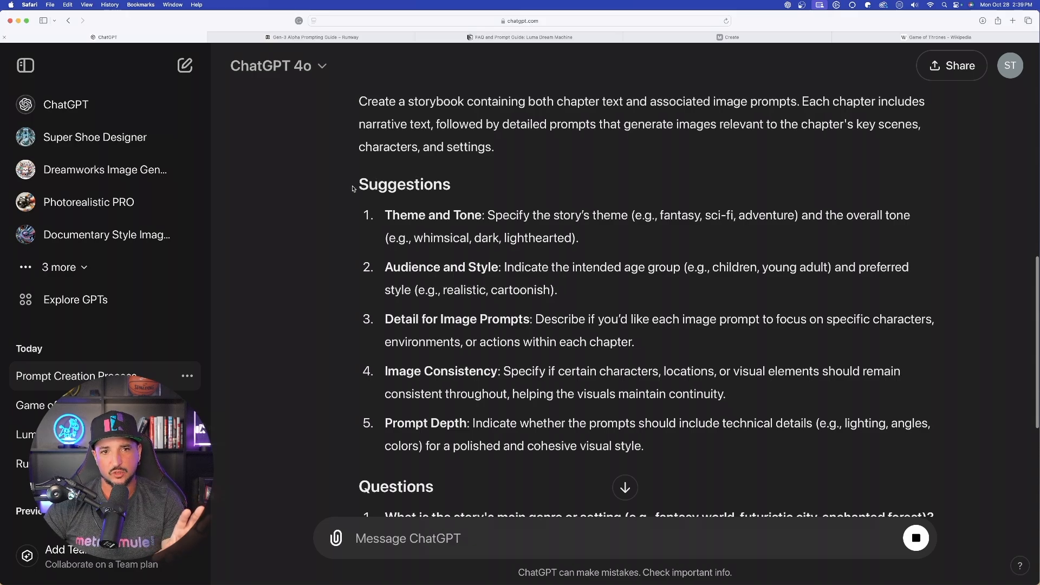
left_click_drag(358, 183, 643, 445)
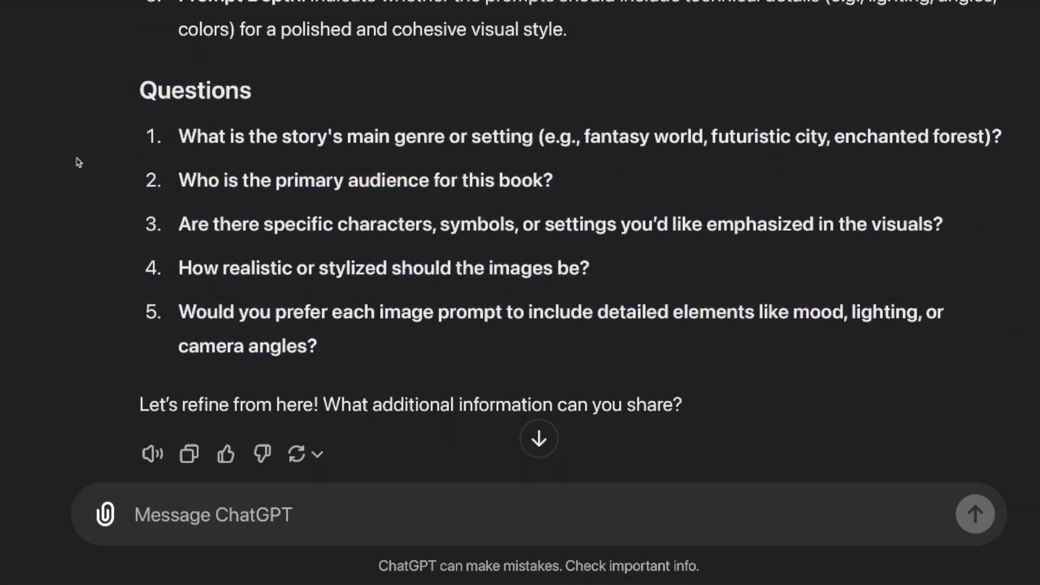
scroll("down", 3)
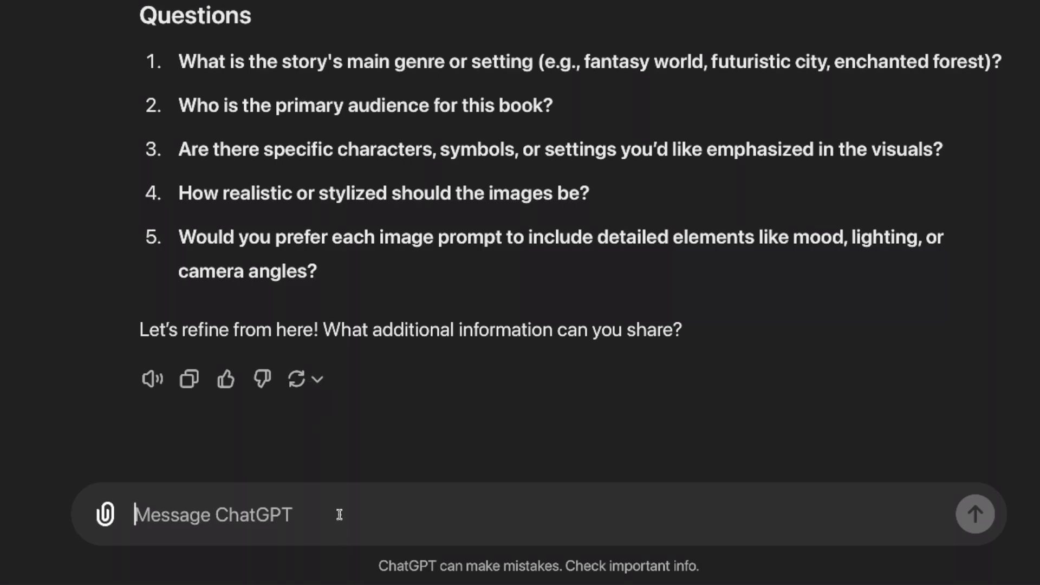
Answer with a mature fantasy world, cinematic photorealism, maximum detail and five chapters
type("fastasy world, audience is mature")
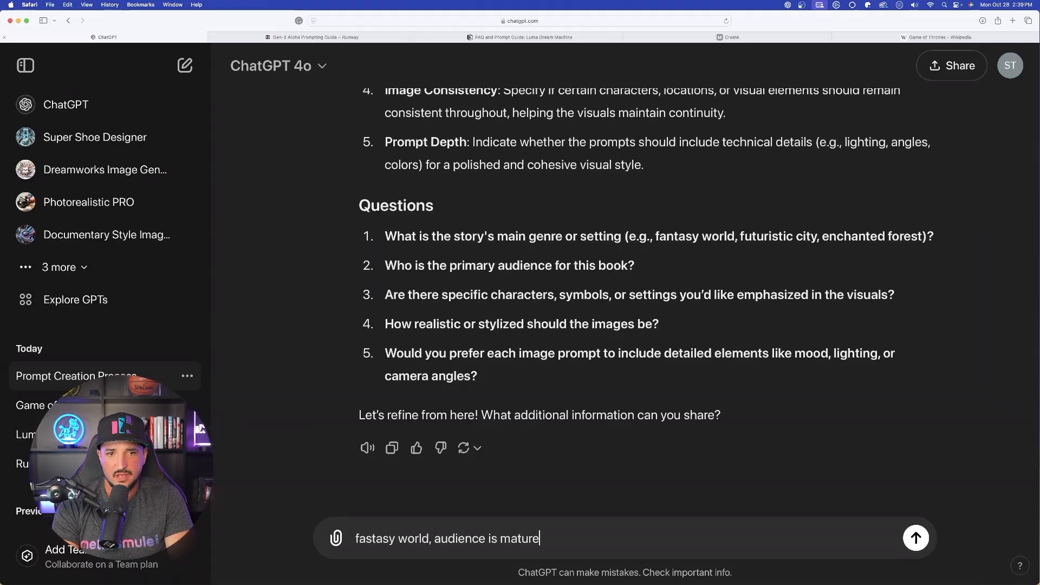
type(", cinematic and very")
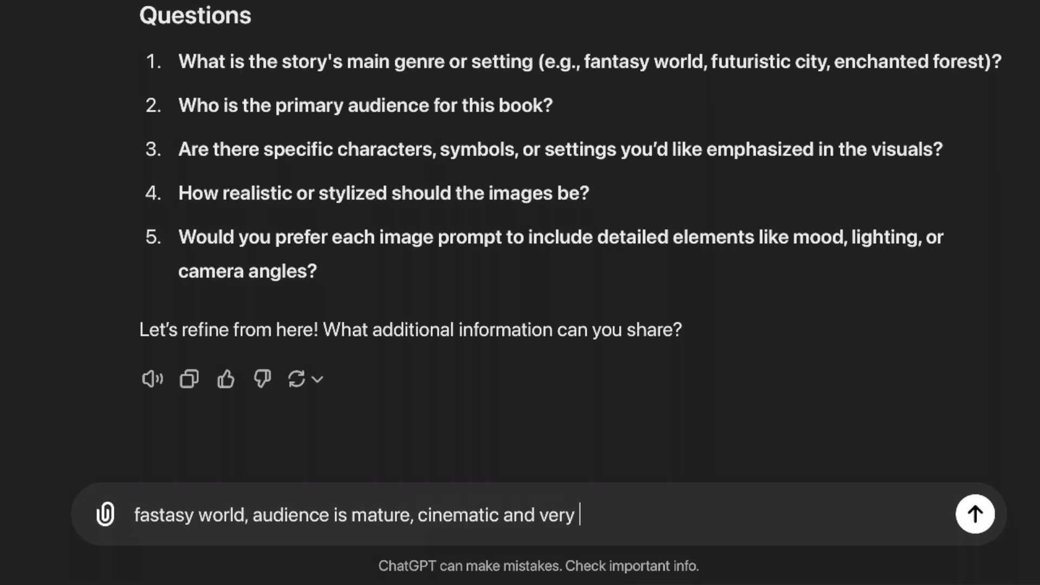
type("photorealistic, and yes as much deta")
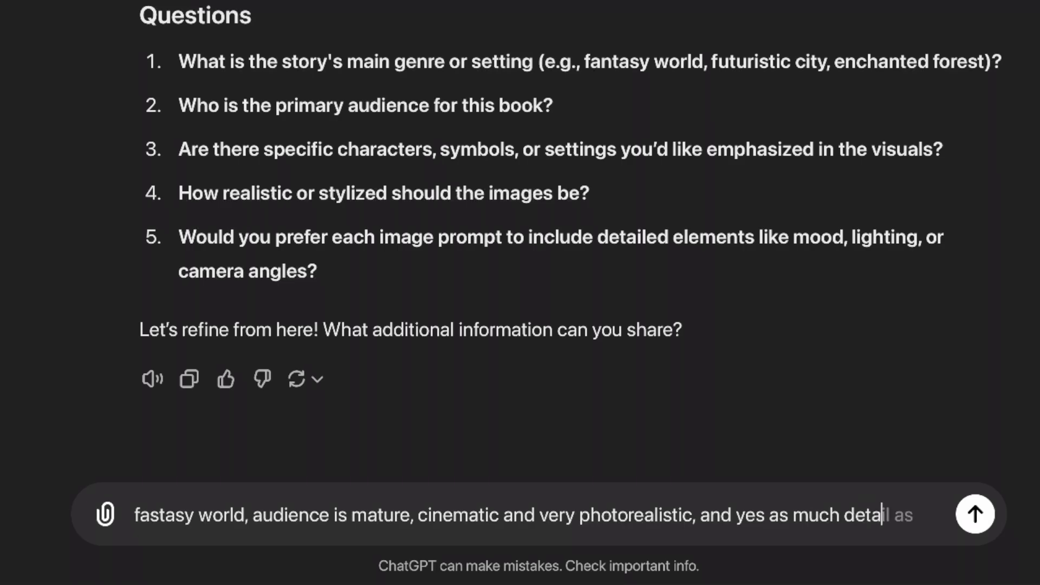
type("s possible, i.e.")
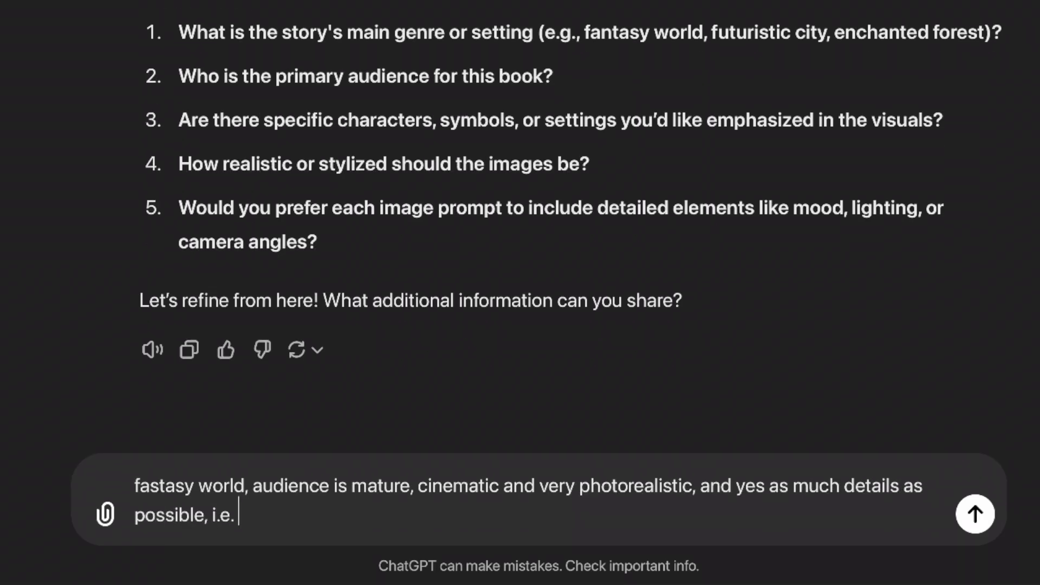
type("elements, lighting, cae")
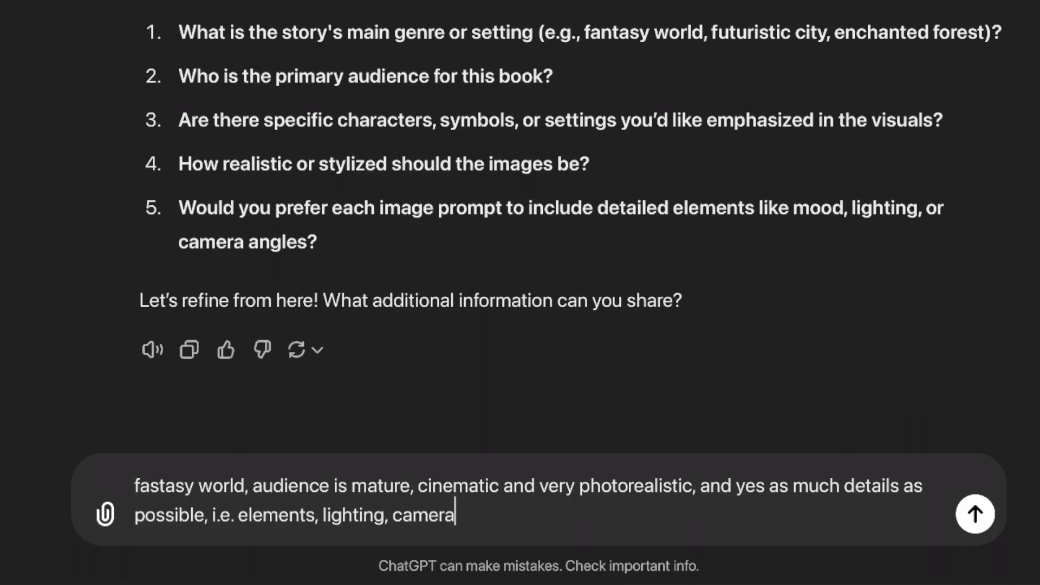
type("s, etc. There")
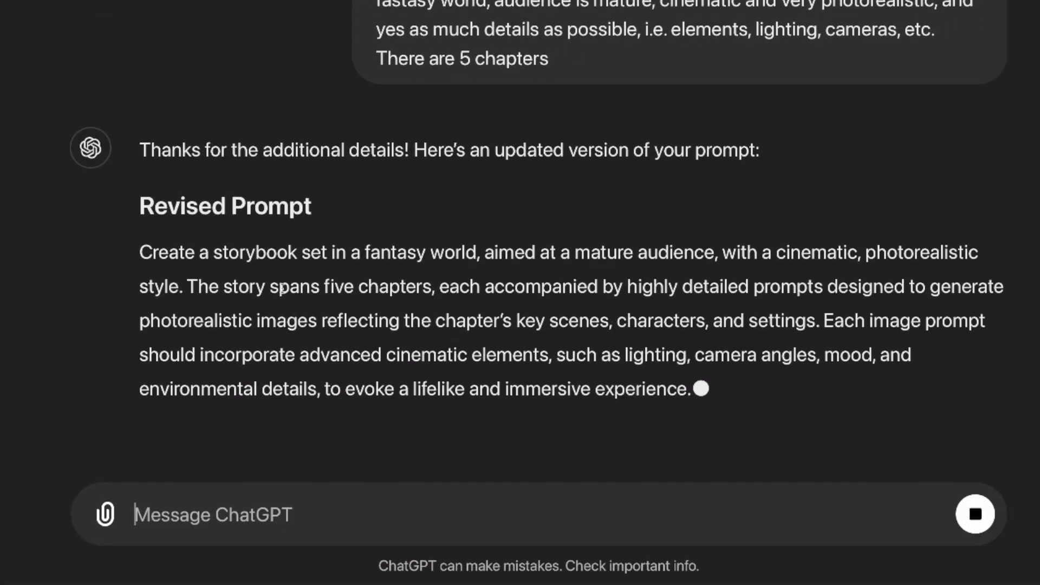
scroll("down", 3)
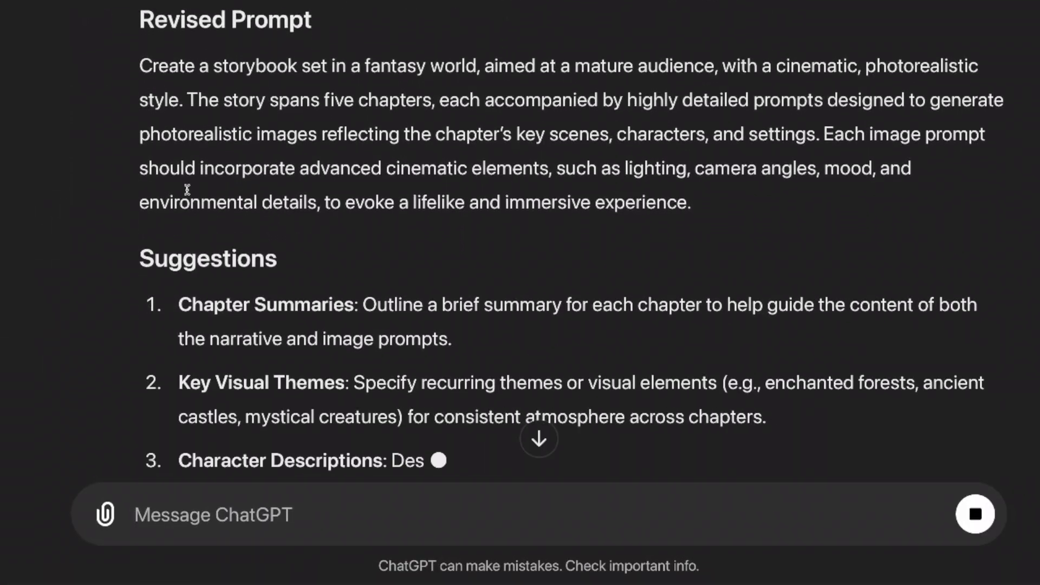
scroll("down", 3)
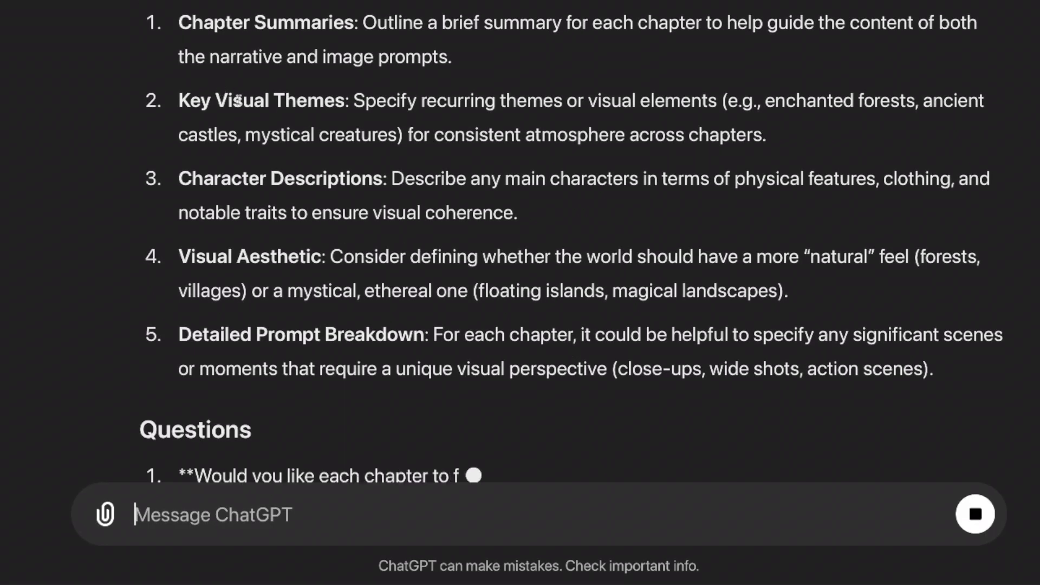
scroll("down", 3)
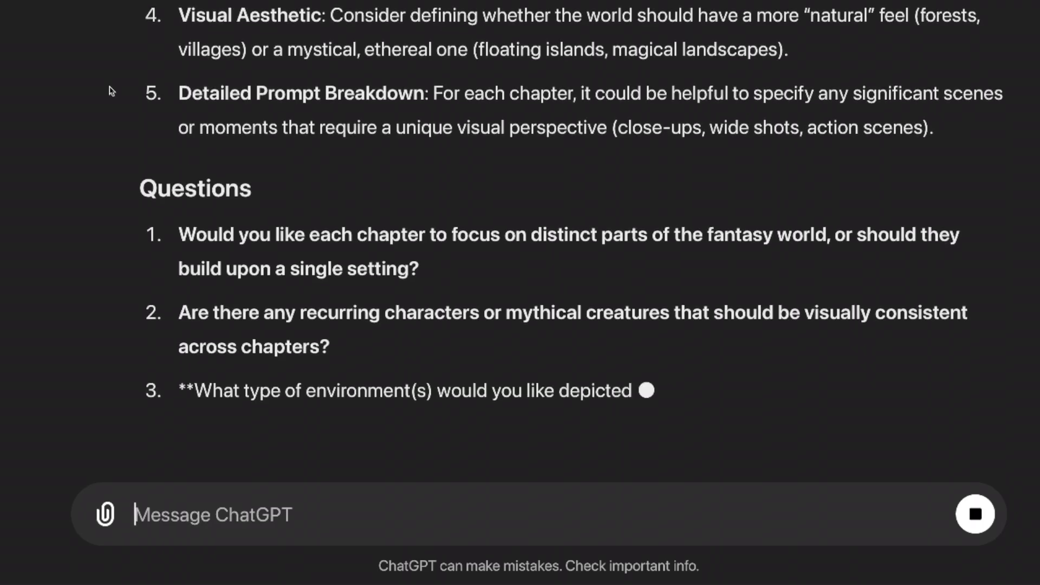
Ask ChatGPT to start creating the chapters and image prompts, then select Chapter 1's prompt
type("start the process please, create the chapters and prompts for the images.")
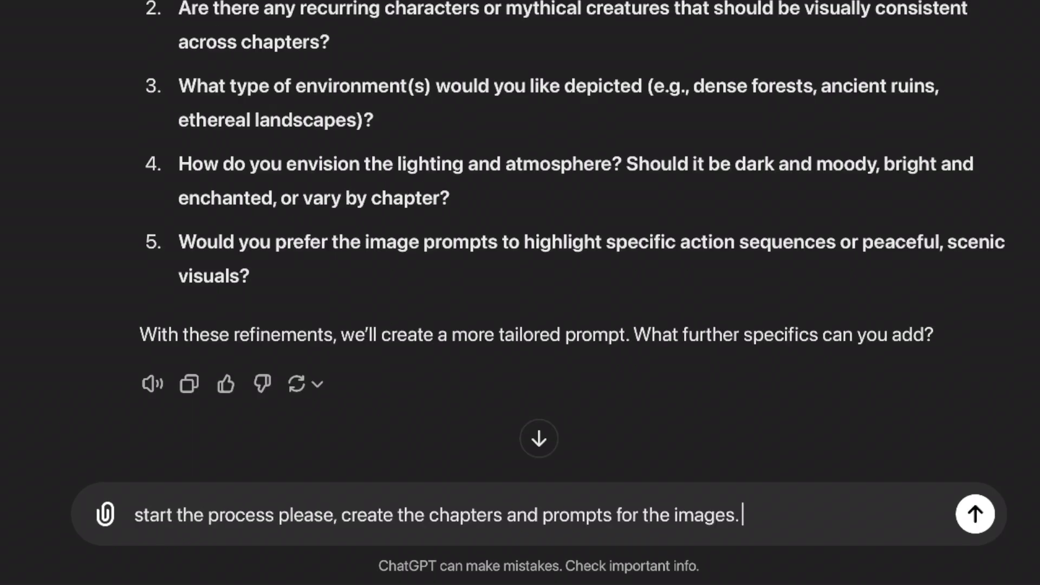
mouse_move(826, 546)
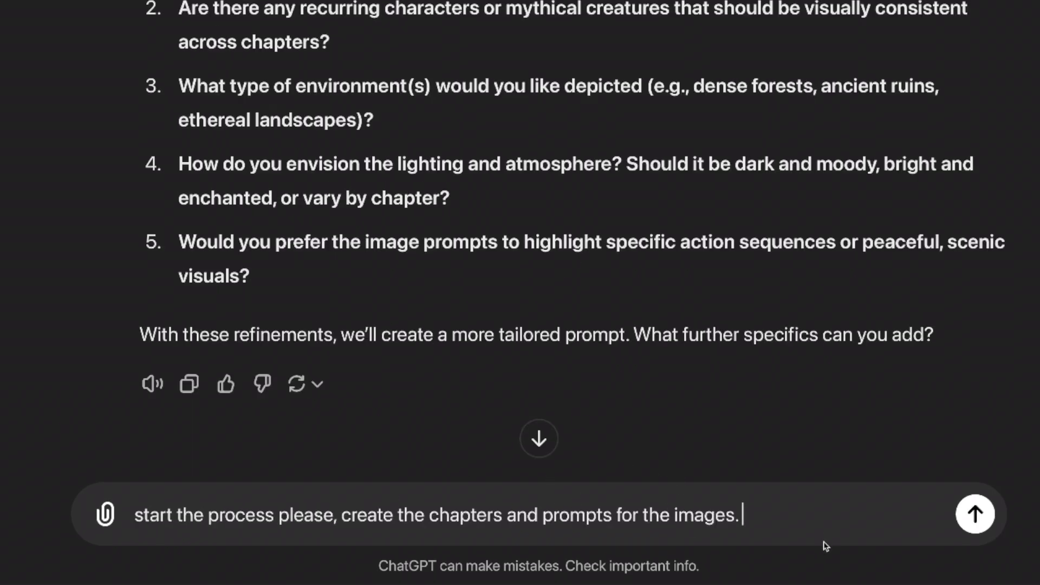
left_click(974, 513)
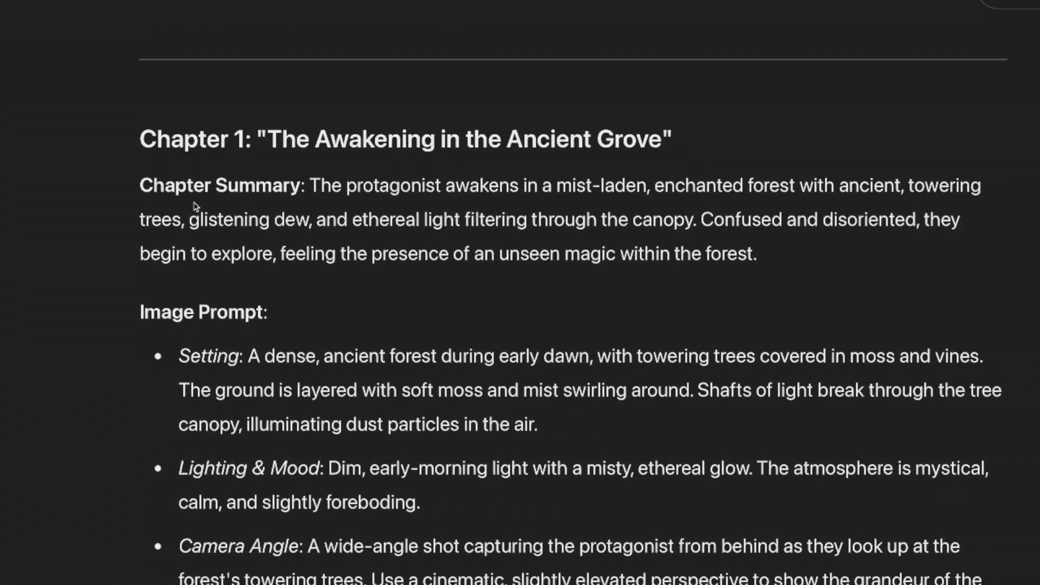
scroll("down", 3)
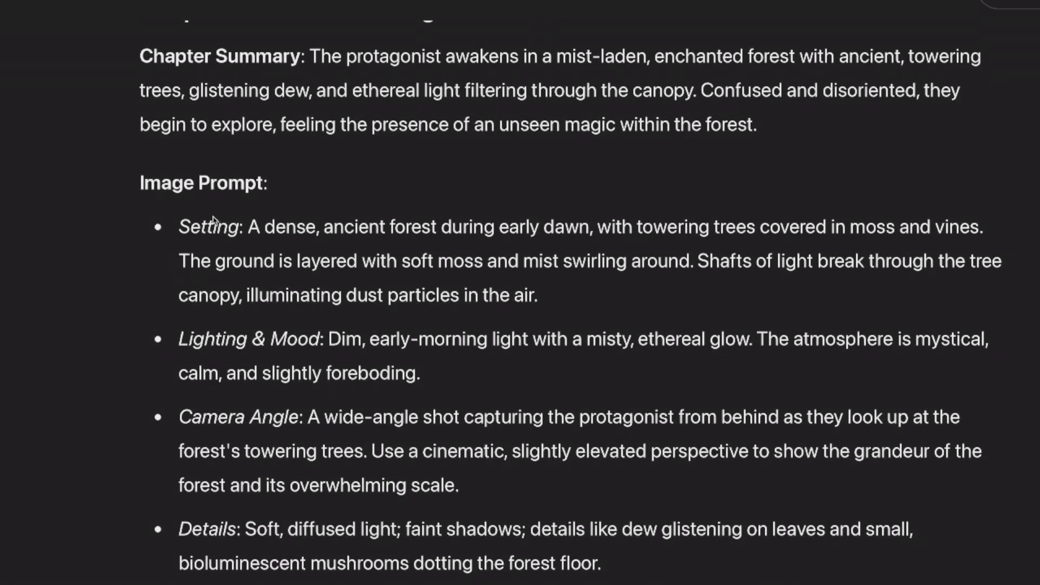
scroll("up", 3)
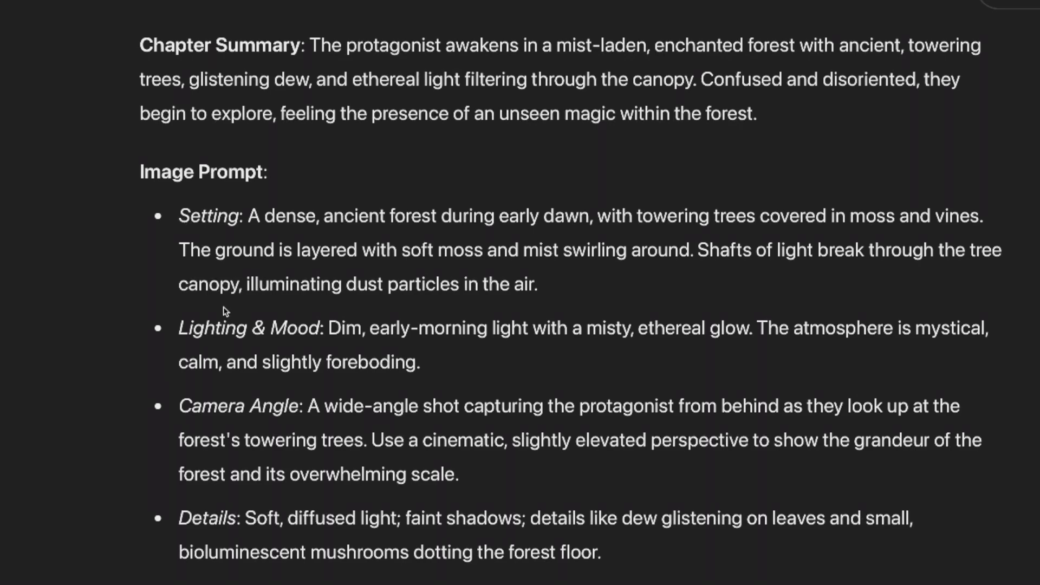
left_click_drag(179, 215, 600, 552)
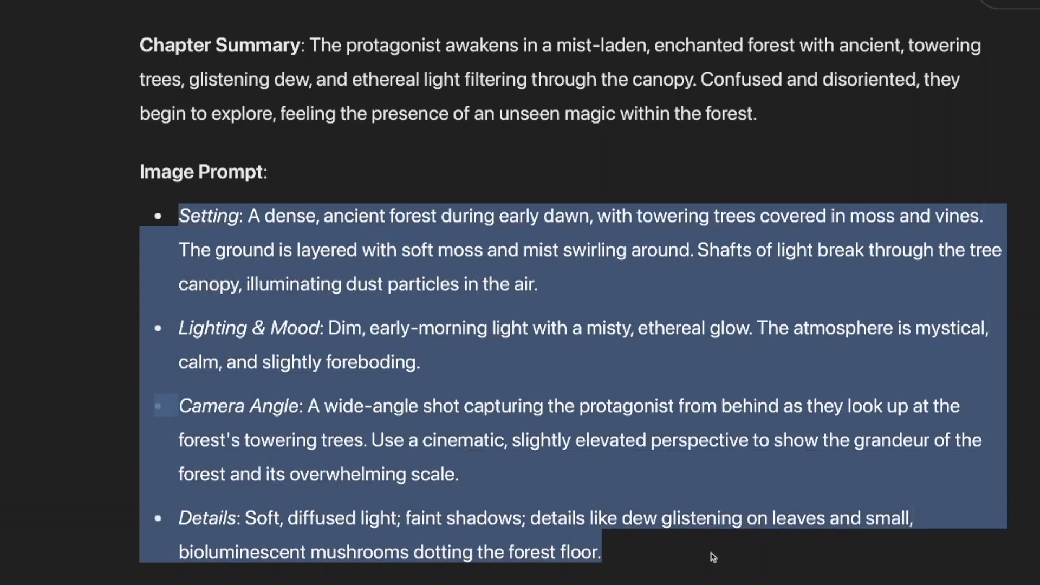
scroll("down", 3)
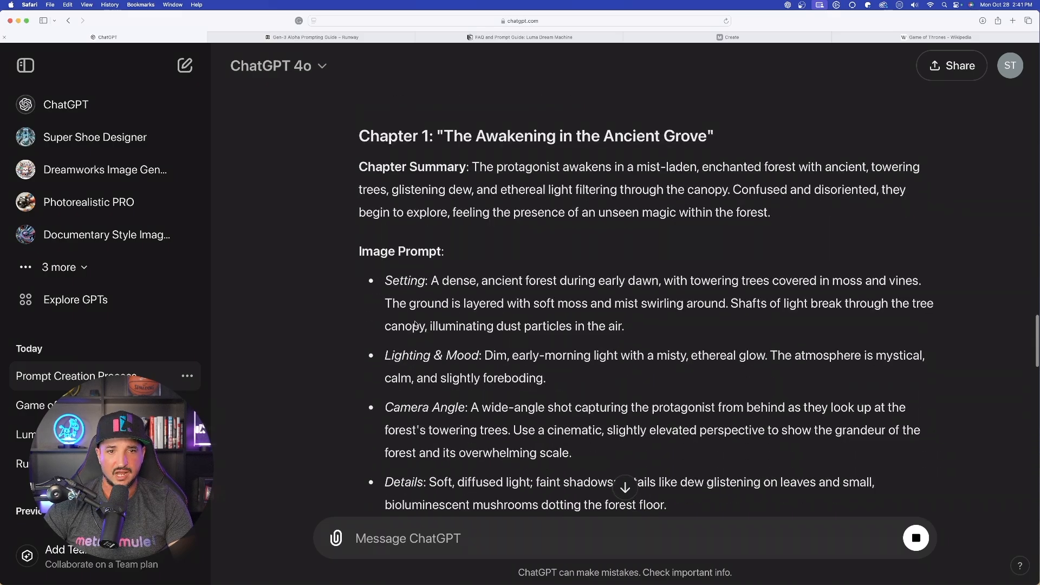
Copy the Chapter 1 image prompt and request 10 AI image prompts featuring a young woman
scroll("down", 3)
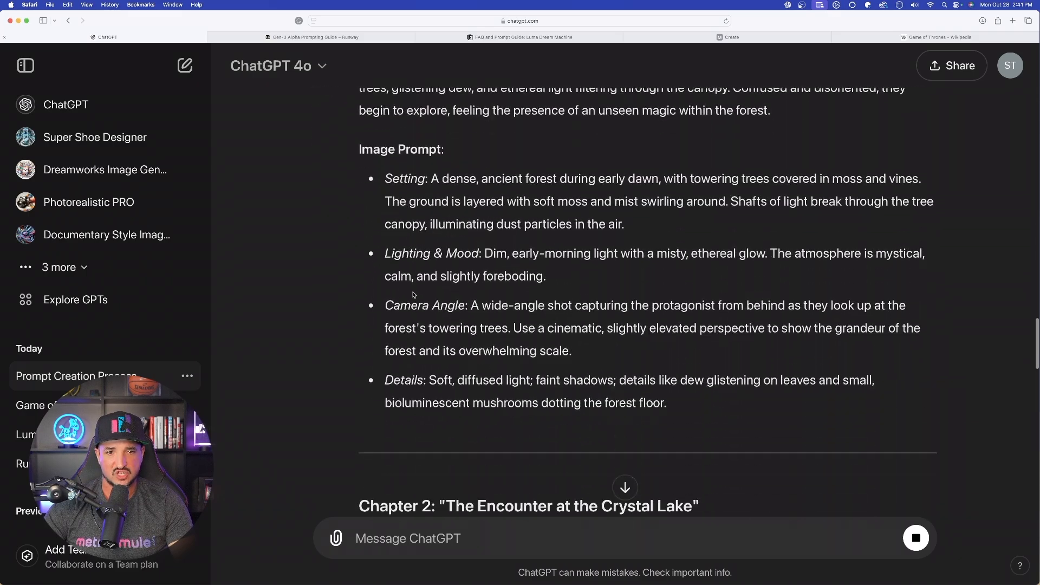
left_click_drag(385, 179, 620, 380)
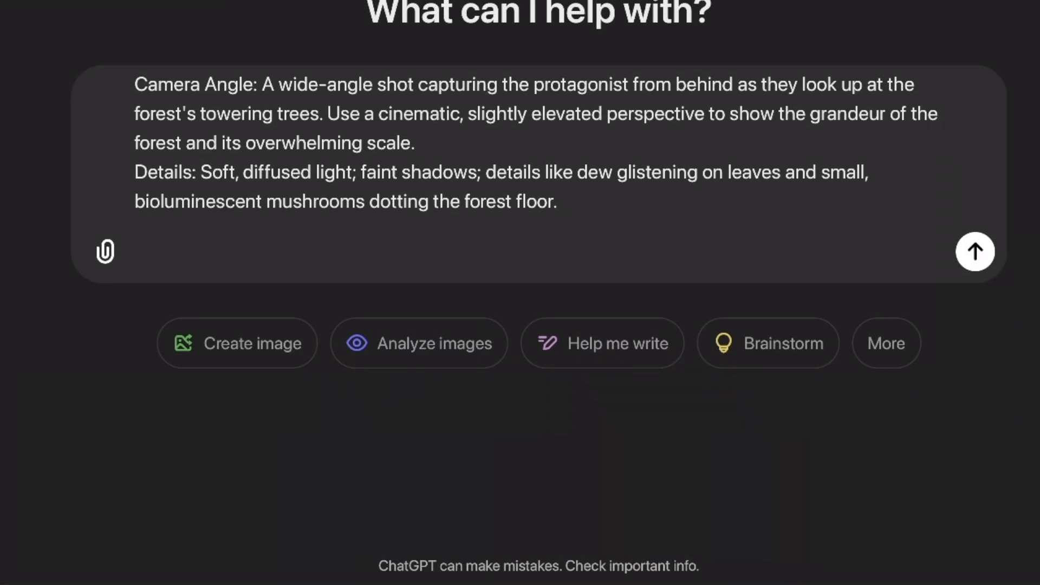
type("Based off of")
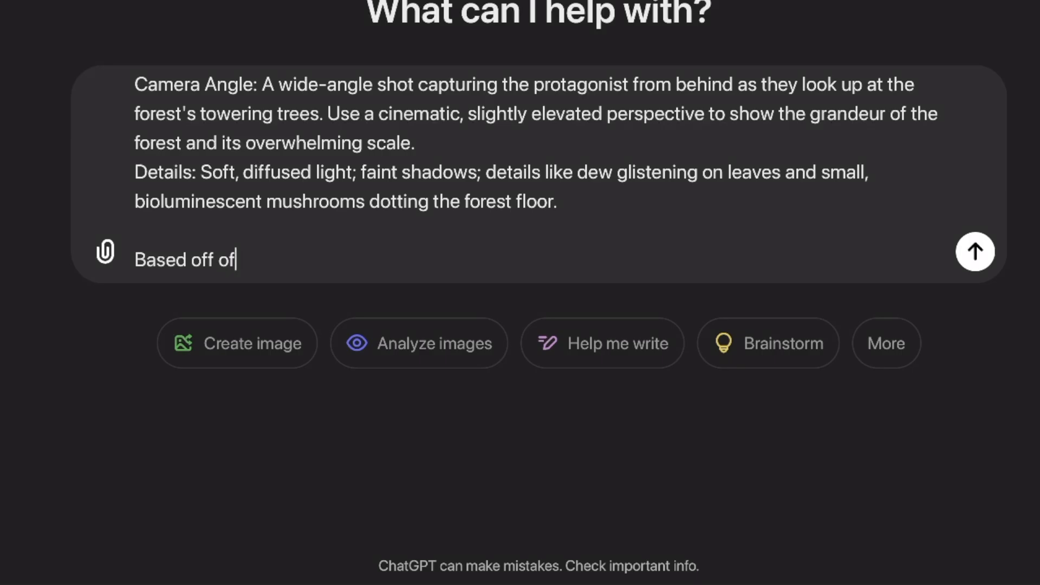
type("these details, please create 10 prompts for AI images, include a young woman as the main character")
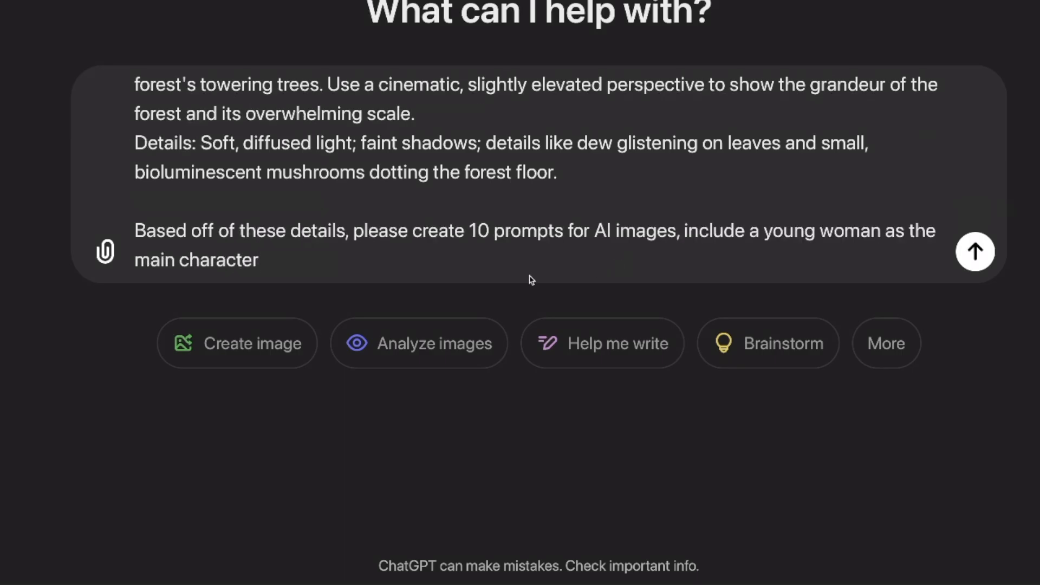
mouse_move(364, 269)
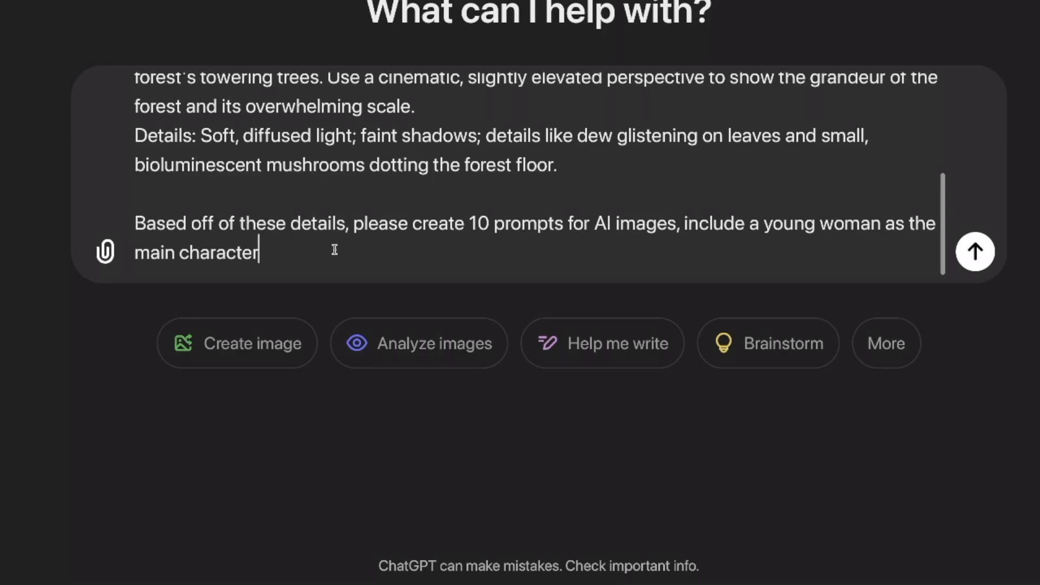
left_click(974, 252)
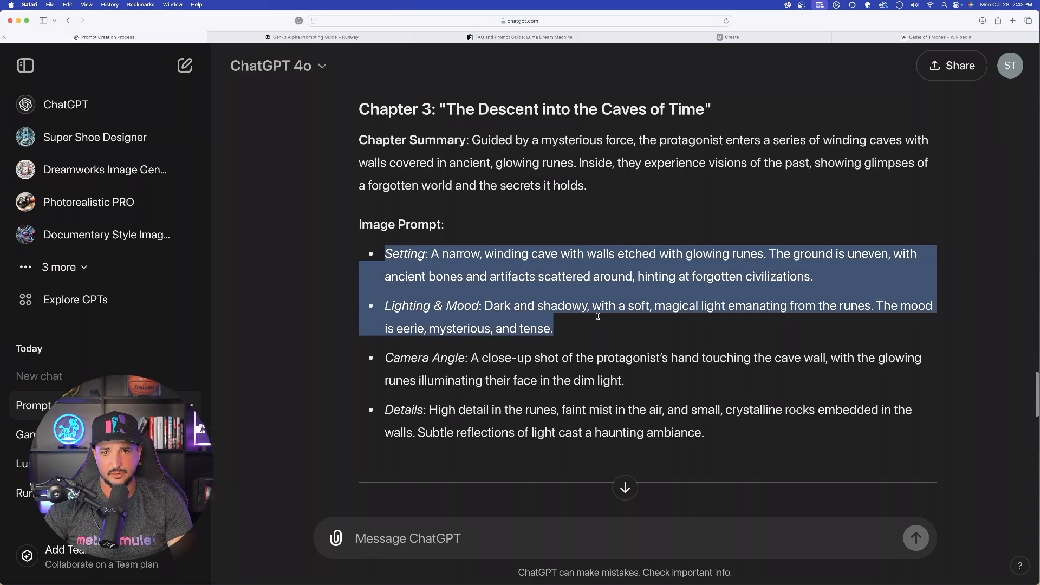
Select the first of the ten misty dawn forest prompts and scroll through the rest
left_click_drag(597, 317, 622, 380)
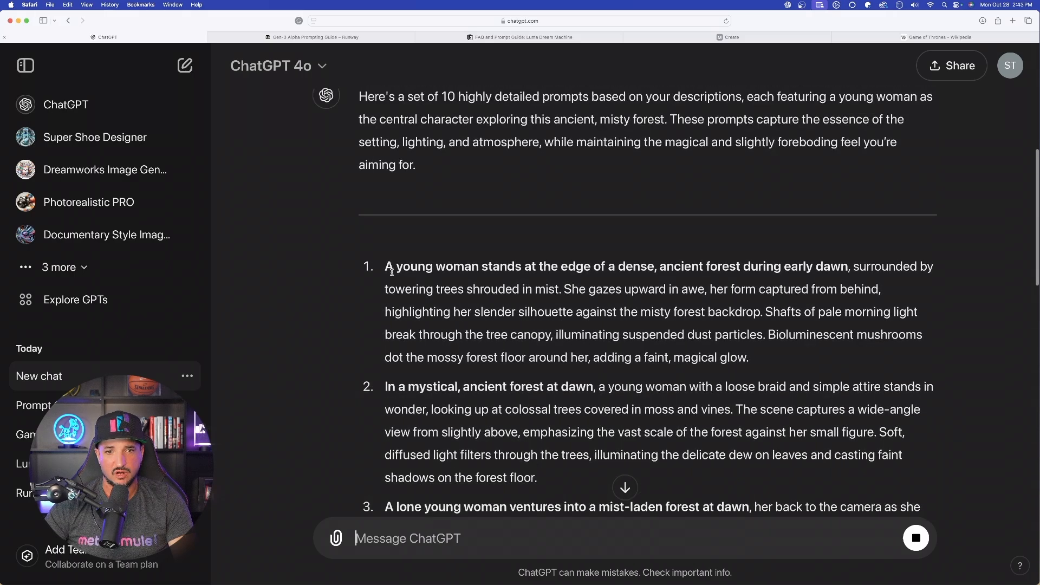
left_click_drag(385, 266, 686, 334)
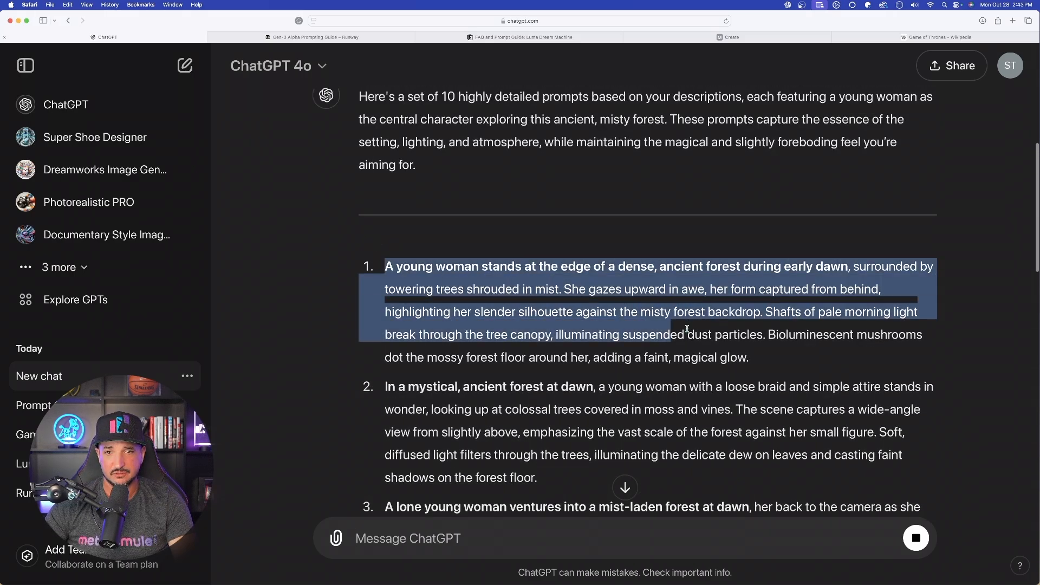
scroll("down", 3)
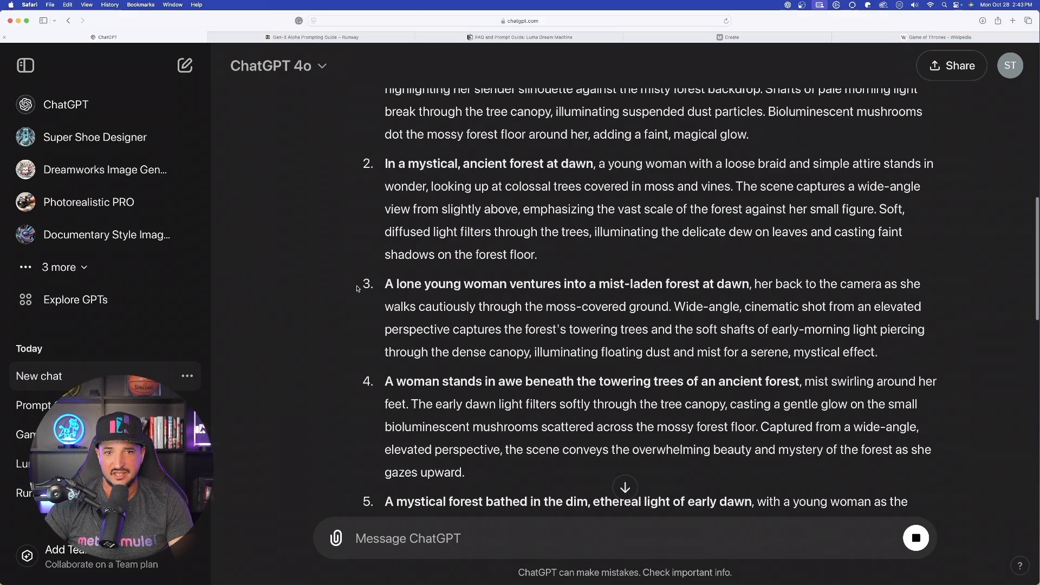
scroll("down", 3)
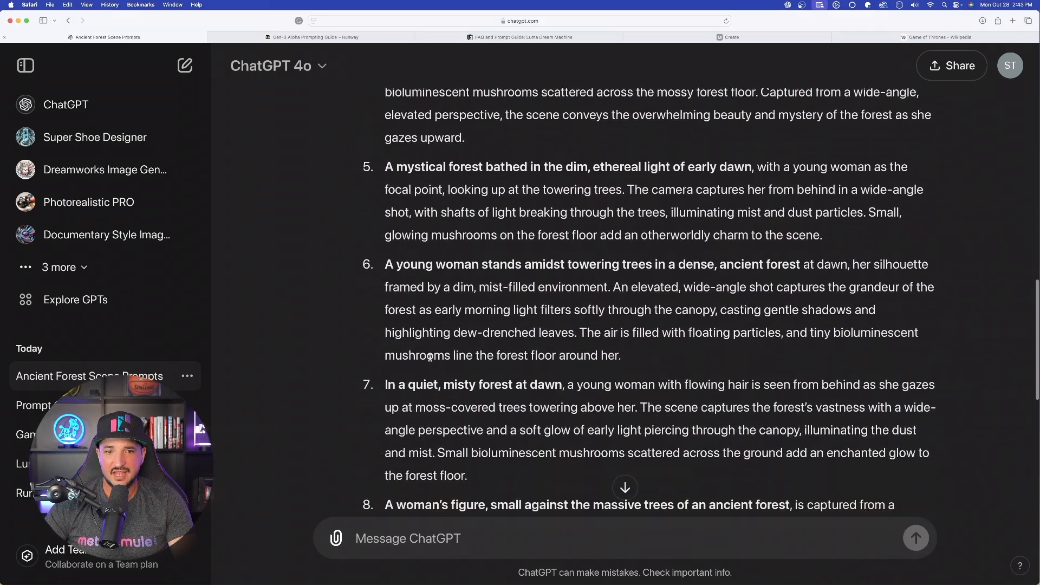
scroll("down", 3)
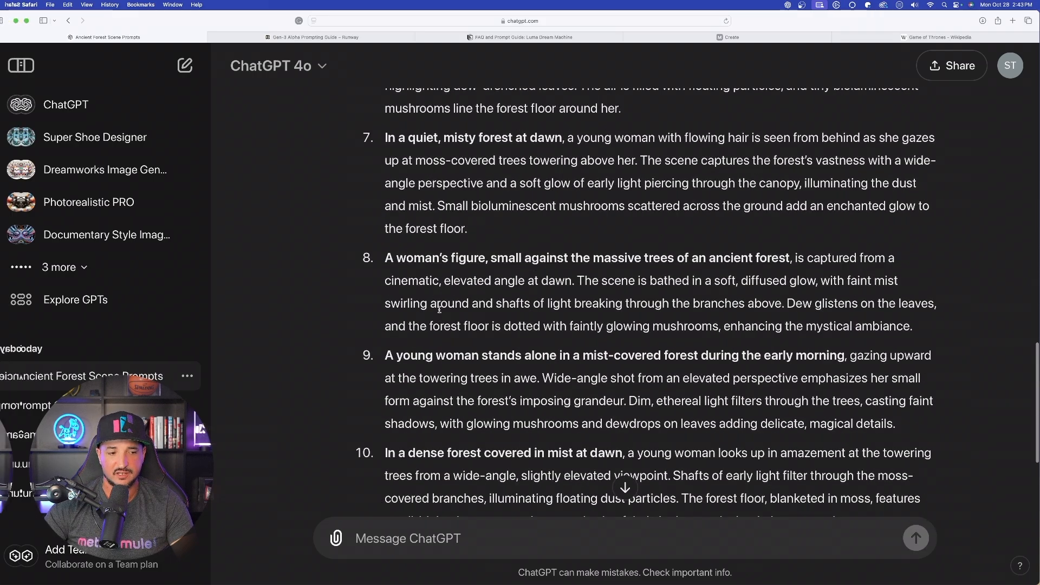